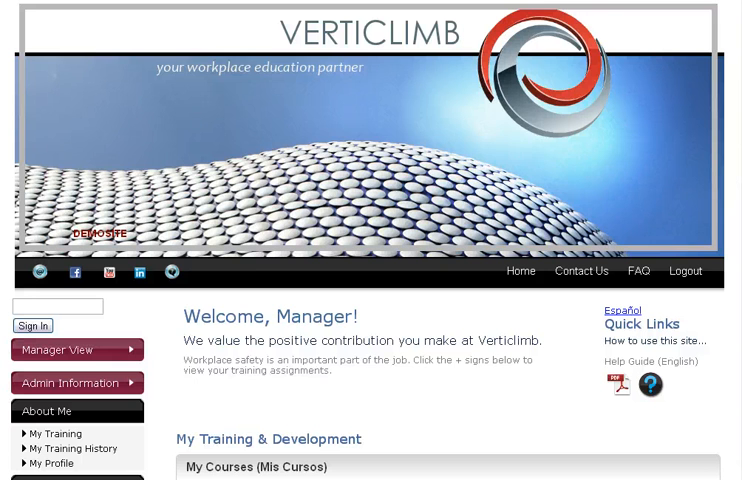
Open the Manager & Supervisor View page from the left sidebar.
{"action": "scroll", "scroll_direction": "down", "scroll_amount": 3}
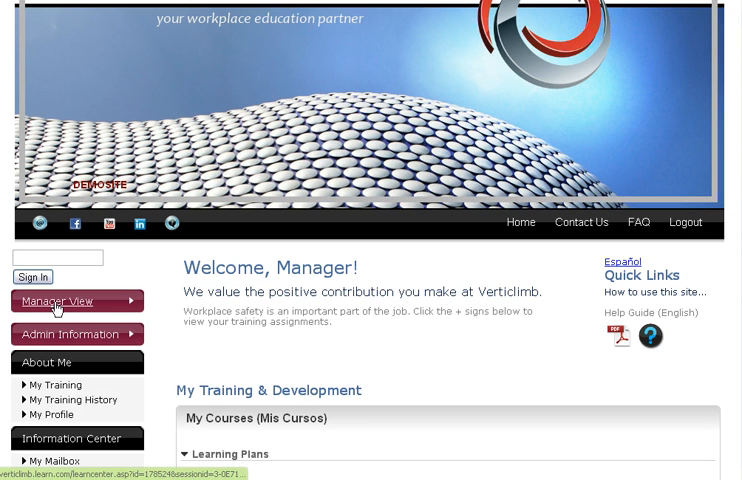
{"action": "left_click", "coordinate": [57, 301]}
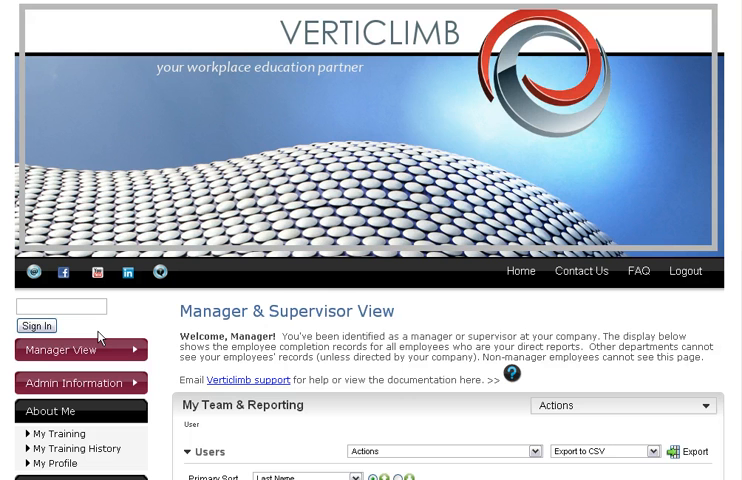
{"action": "mouse_move", "coordinate": [260, 335]}
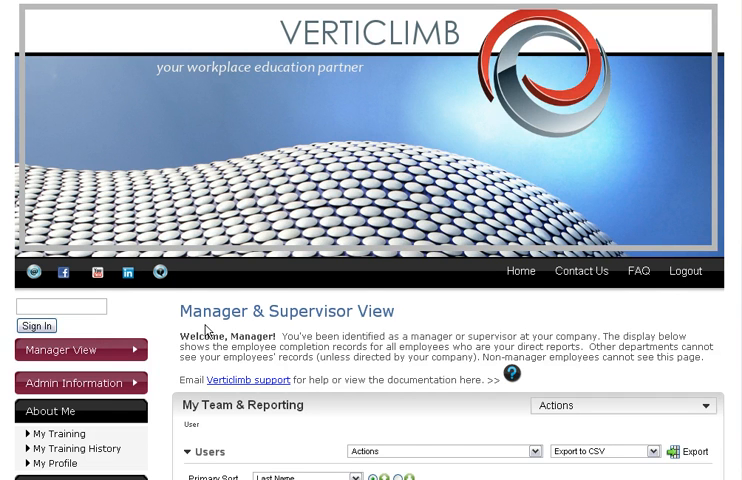
{"action": "scroll", "scroll_direction": "down", "scroll_amount": 3}
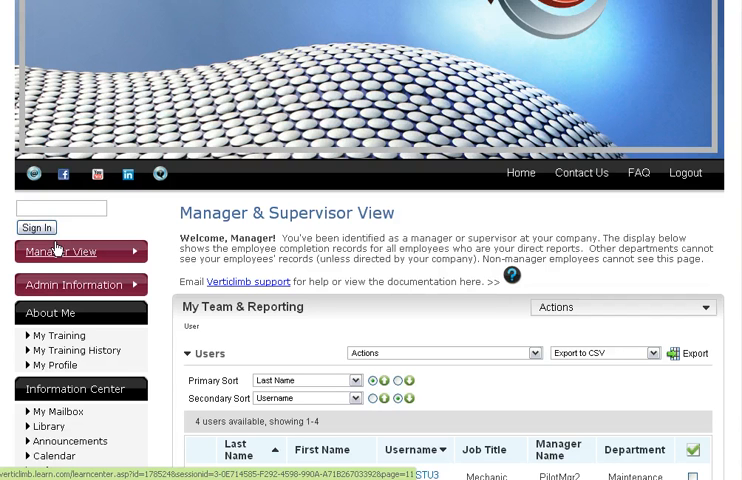
{"action": "mouse_move", "coordinate": [57, 249]}
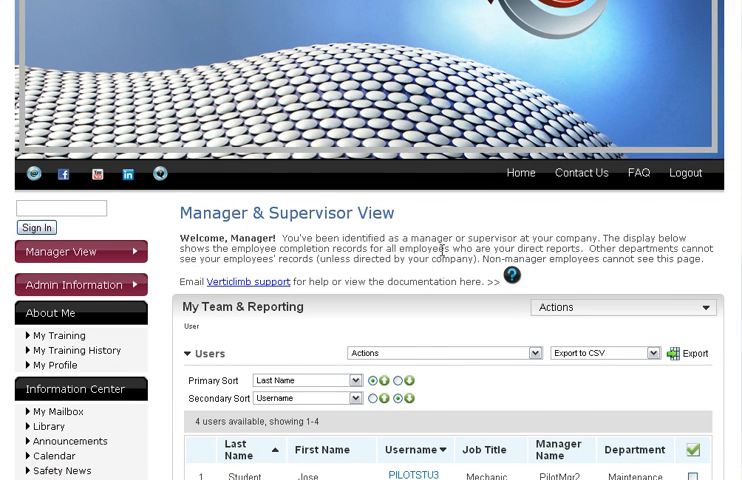
{"action": "scroll", "scroll_direction": "down", "scroll_amount": 3}
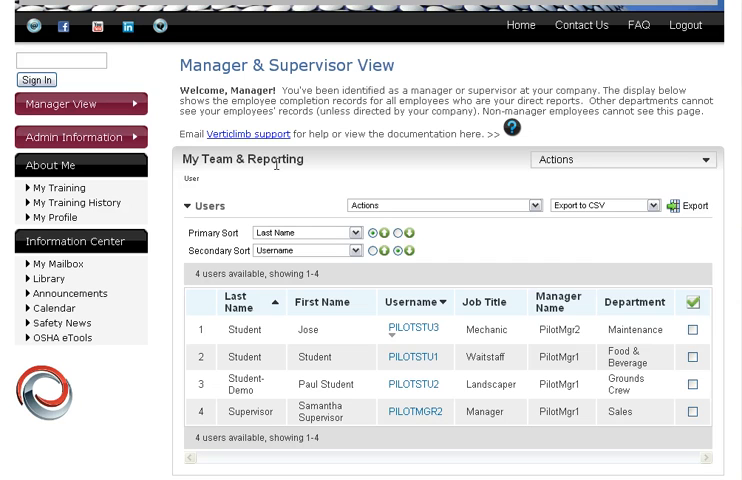
Open the team Actions menu listing The LearnCenter Report and Report Manager.
{"action": "left_click", "coordinate": [625, 160]}
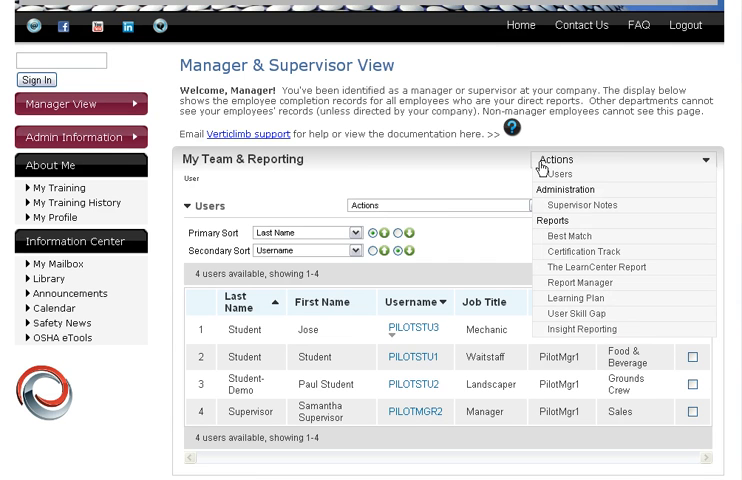
{"action": "mouse_move", "coordinate": [545, 170]}
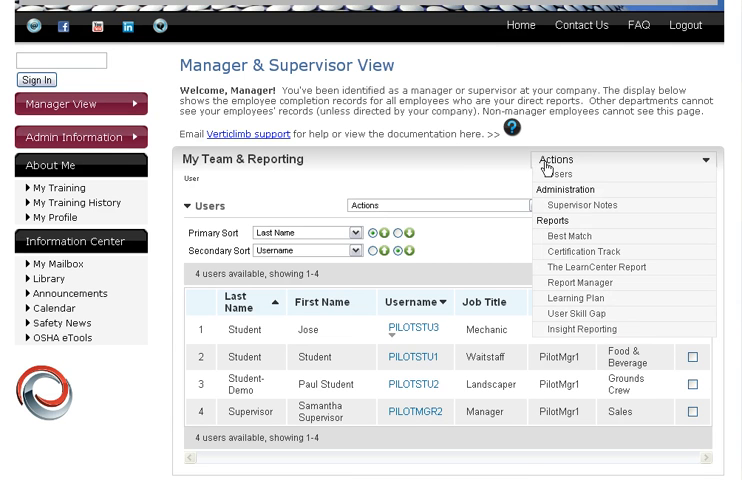
{"action": "mouse_move", "coordinate": [596, 266]}
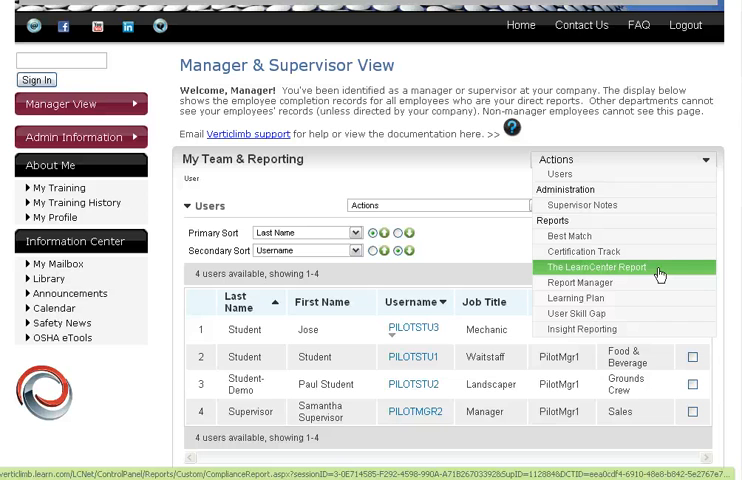
{"action": "mouse_move", "coordinate": [580, 282]}
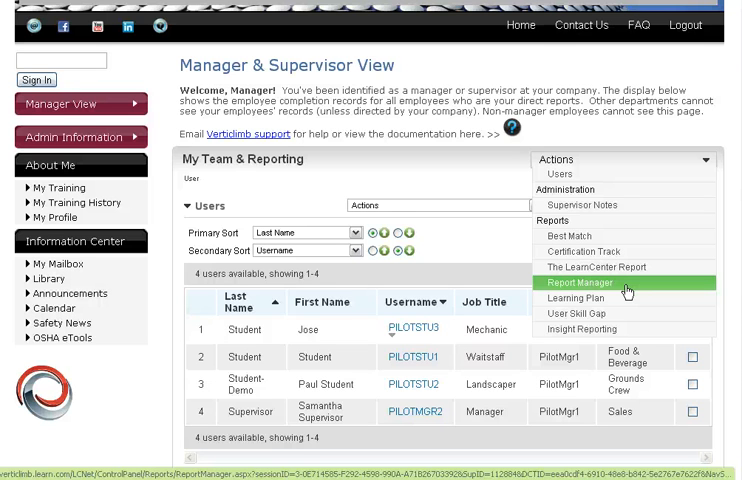
{"action": "left_click", "coordinate": [578, 282]}
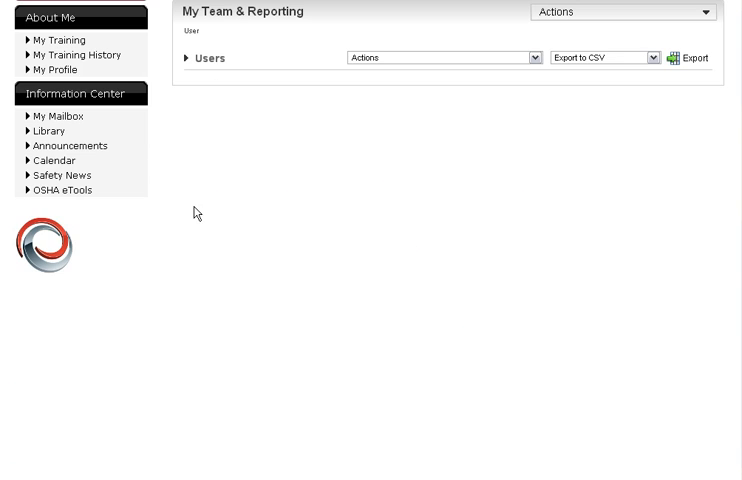
{"action": "mouse_move", "coordinate": [288, 30]}
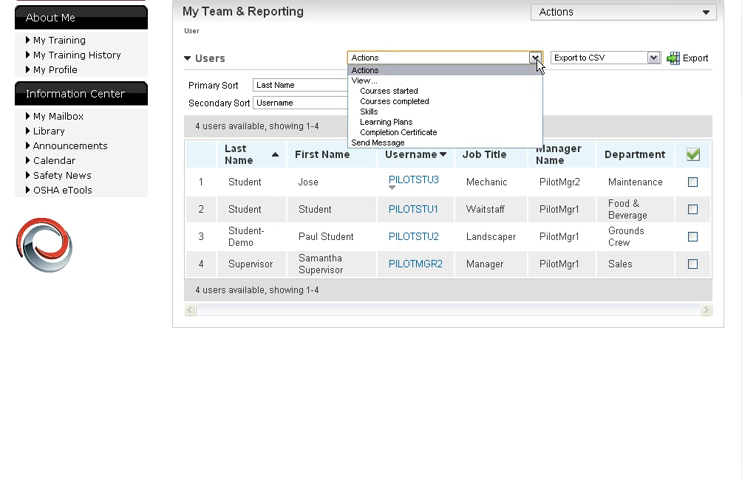
Check PILOTSTU3 and choose Courses started from the Users Actions menu.
{"action": "left_click", "coordinate": [692, 182]}
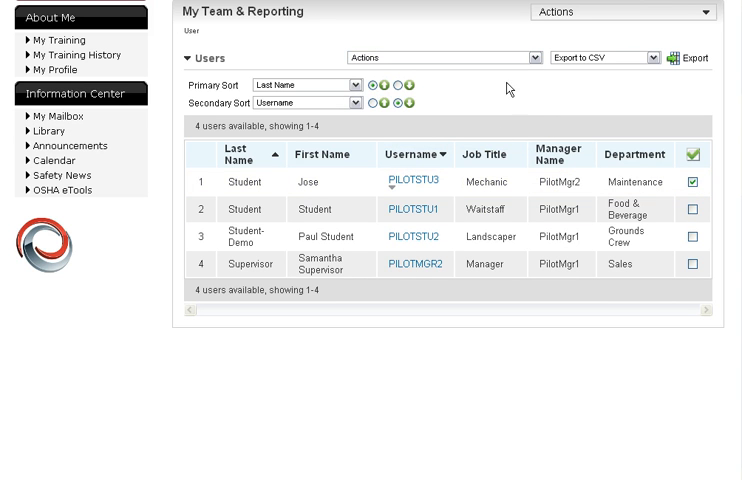
{"action": "left_click", "coordinate": [437, 57]}
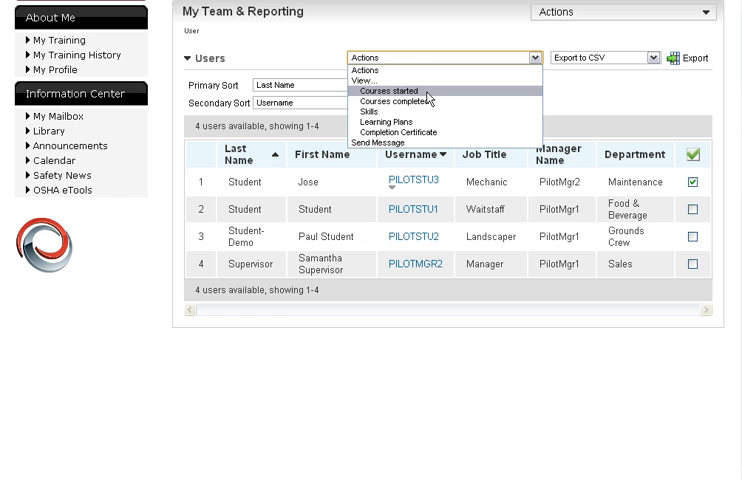
{"action": "left_click", "coordinate": [404, 89]}
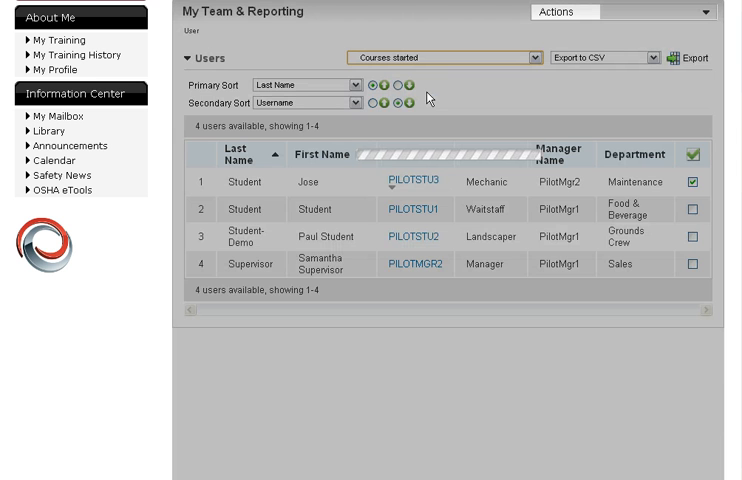
View PILOTSTU3's completed courses, then learning plans, expanding Cursos Básicos de Estudiantes.
{"action": "left_click", "coordinate": [408, 179]}
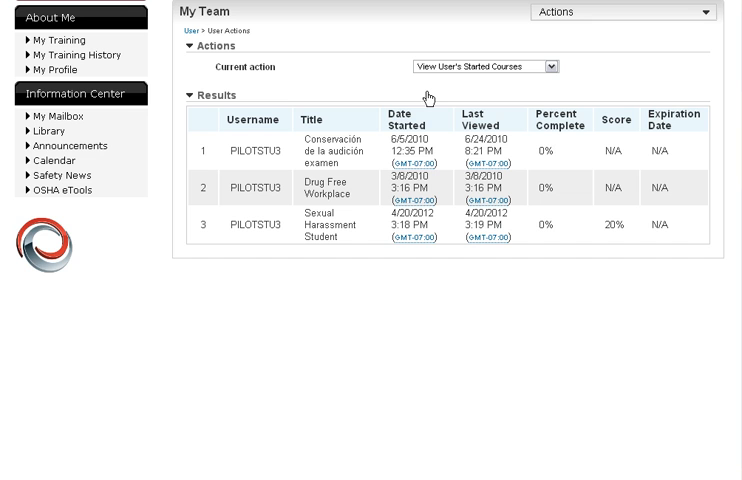
{"action": "mouse_move", "coordinate": [604, 142]}
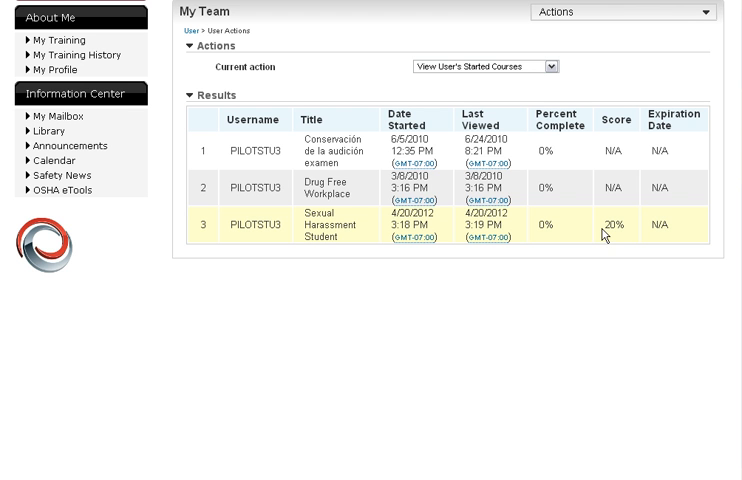
{"action": "left_click", "coordinate": [483, 67]}
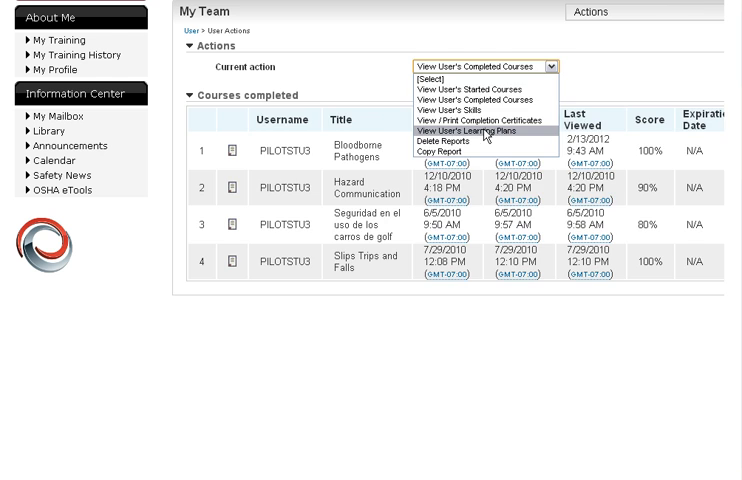
{"action": "left_click", "coordinate": [471, 131]}
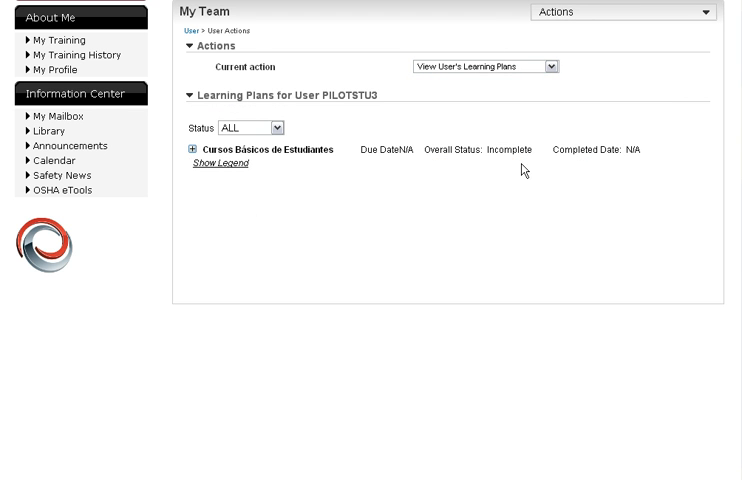
{"action": "mouse_move", "coordinate": [547, 170]}
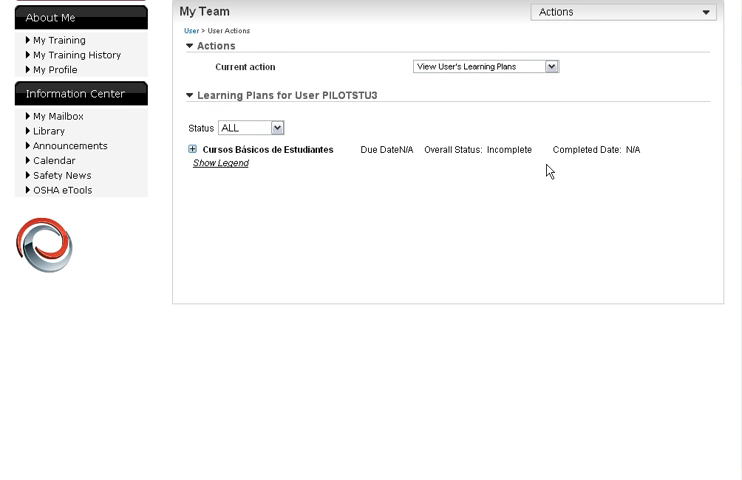
{"action": "mouse_move", "coordinate": [195, 163]}
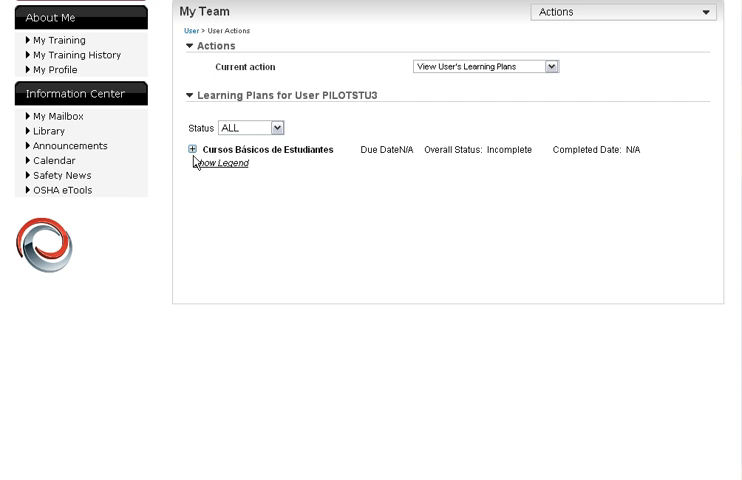
{"action": "left_click", "coordinate": [191, 149]}
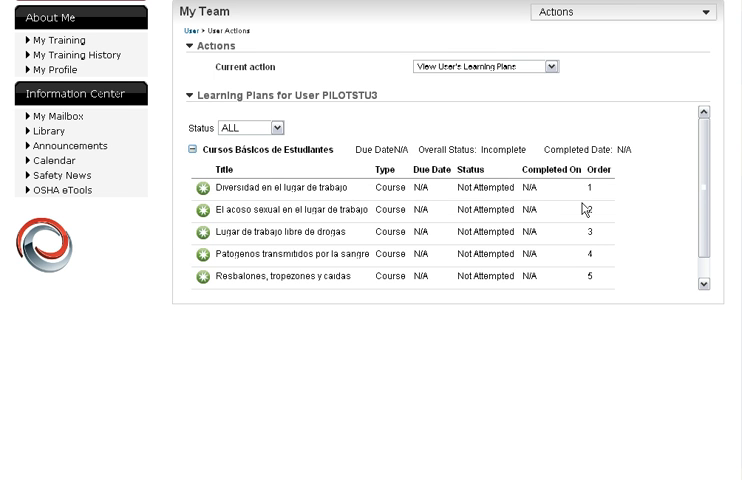
{"action": "left_click", "coordinate": [190, 150]}
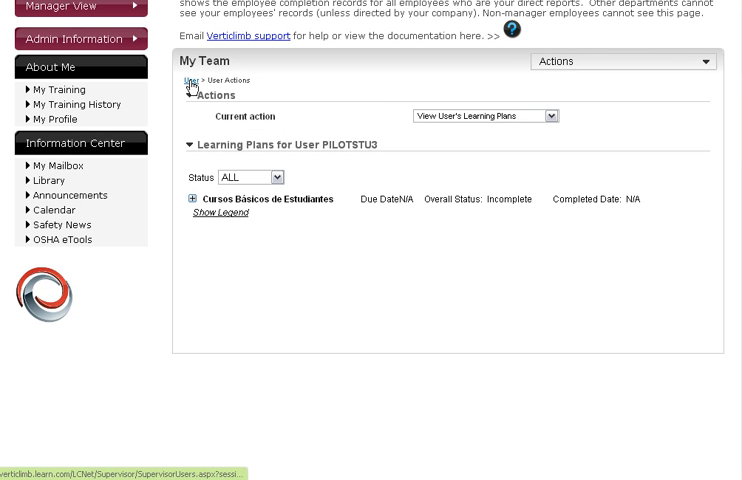
Return to the team user list and show reports including The LearnCenter Report.
{"action": "left_click", "coordinate": [190, 80]}
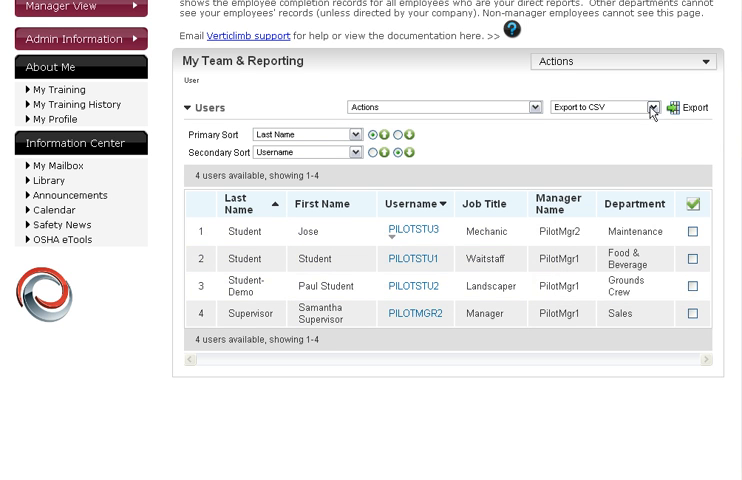
{"action": "mouse_move", "coordinate": [646, 92]}
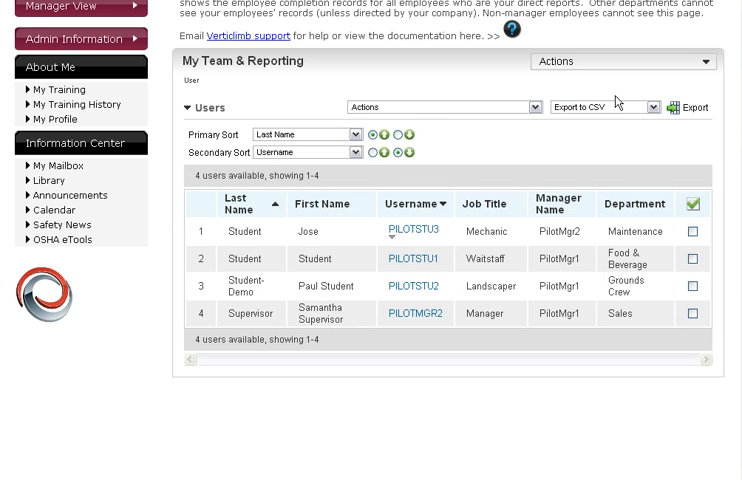
{"action": "left_click", "coordinate": [623, 61]}
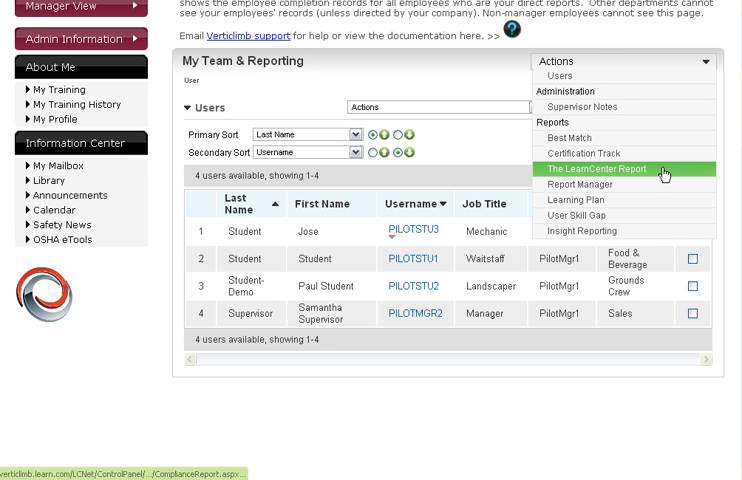
Run The LearnCenter Report selecting all users, including indirect reports.
{"action": "left_click", "coordinate": [595, 169]}
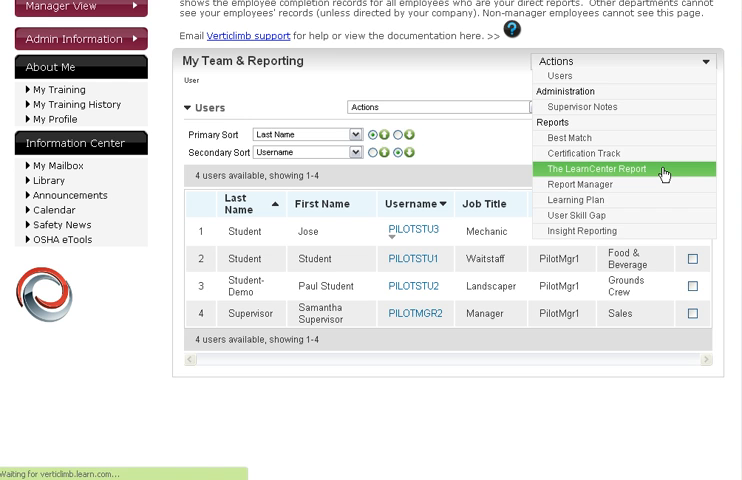
{"action": "left_click", "coordinate": [595, 169]}
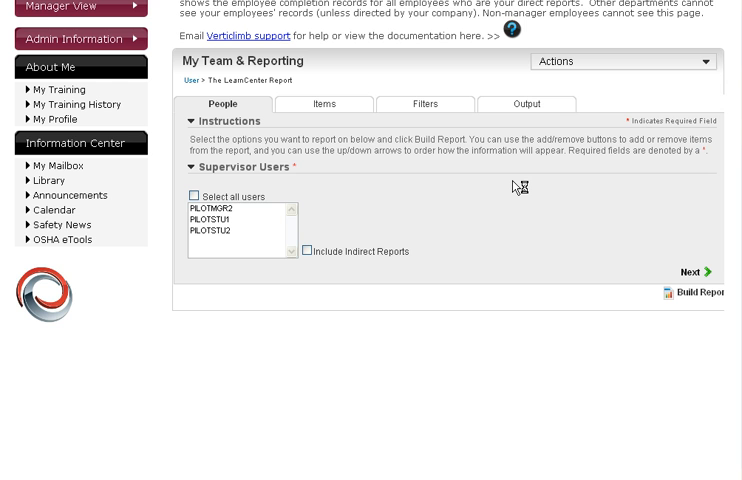
{"action": "mouse_move", "coordinate": [511, 184]}
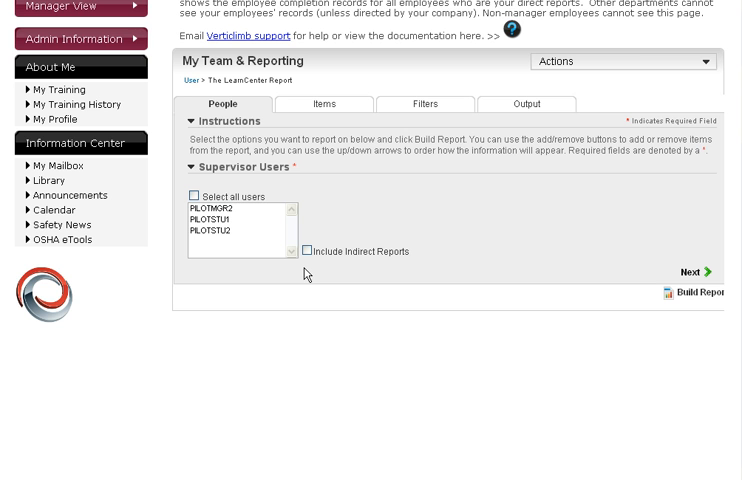
{"action": "mouse_move", "coordinate": [182, 258]}
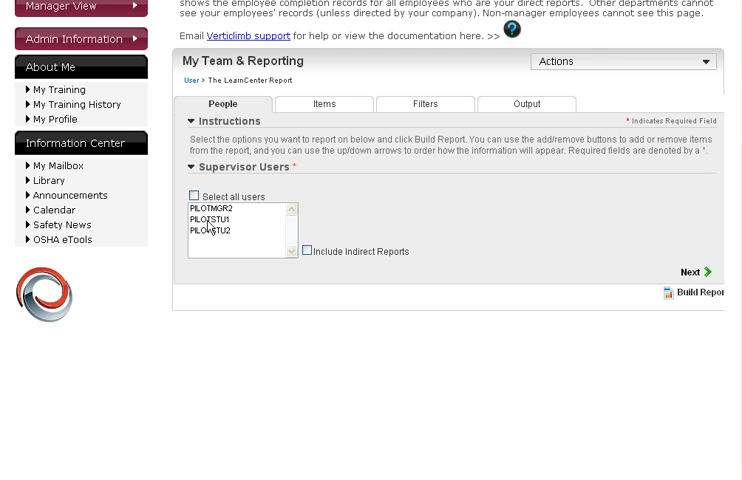
{"action": "left_click", "coordinate": [307, 250]}
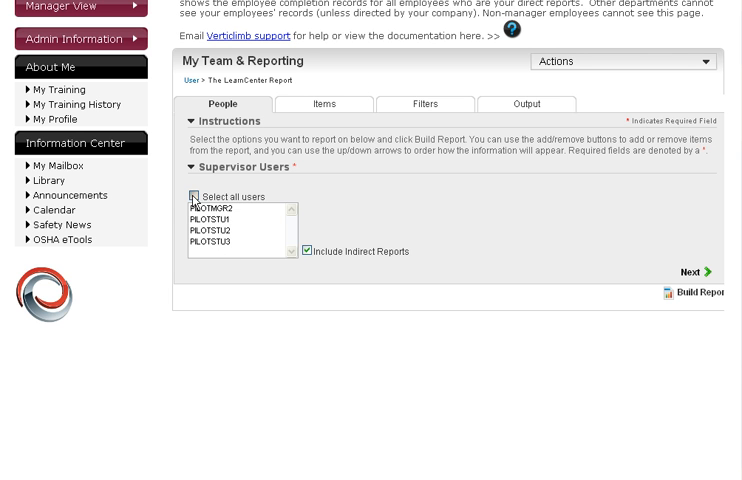
{"action": "left_click", "coordinate": [193, 196]}
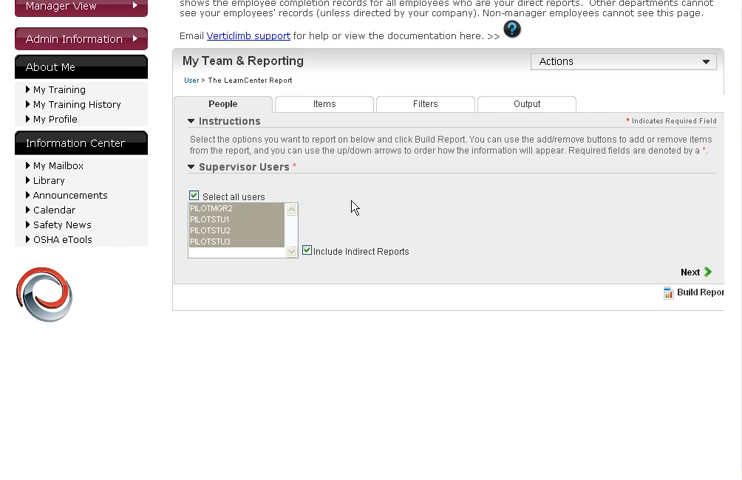
{"action": "left_click", "coordinate": [324, 104]}
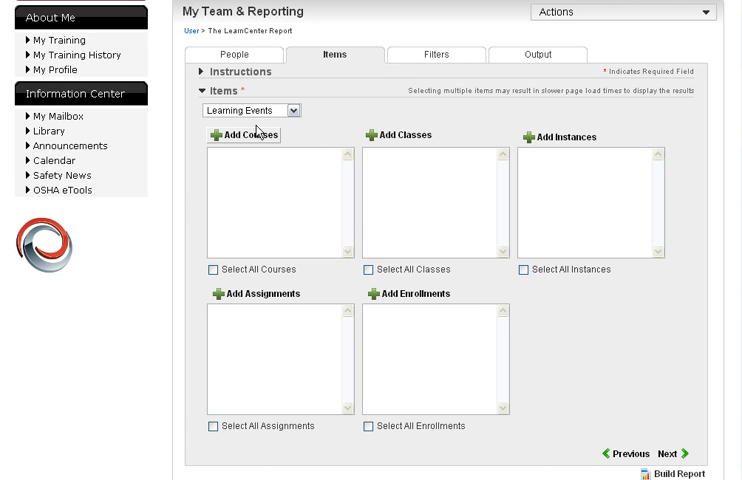
{"action": "mouse_move", "coordinate": [370, 243]}
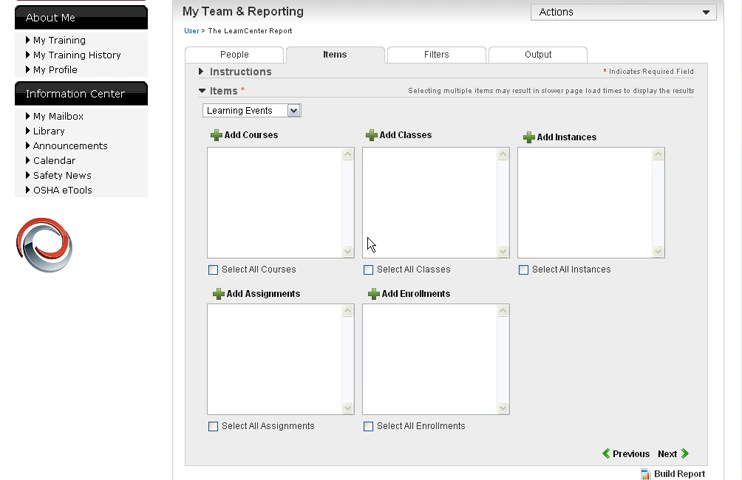
{"action": "mouse_move", "coordinate": [540, 137]}
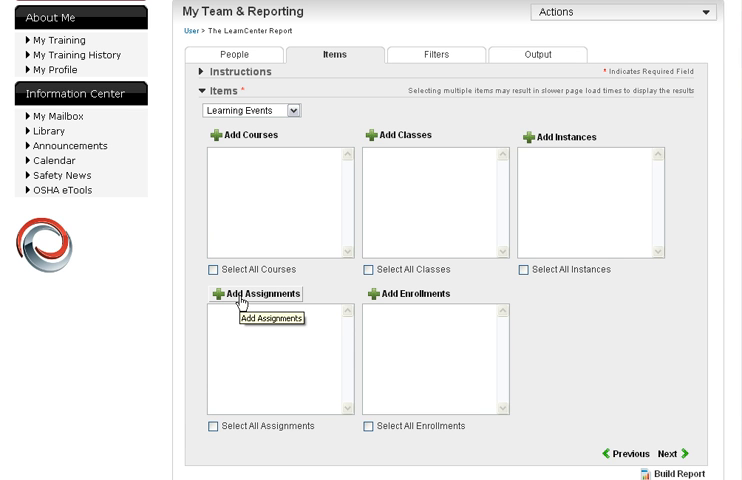
{"action": "mouse_move", "coordinate": [240, 305]}
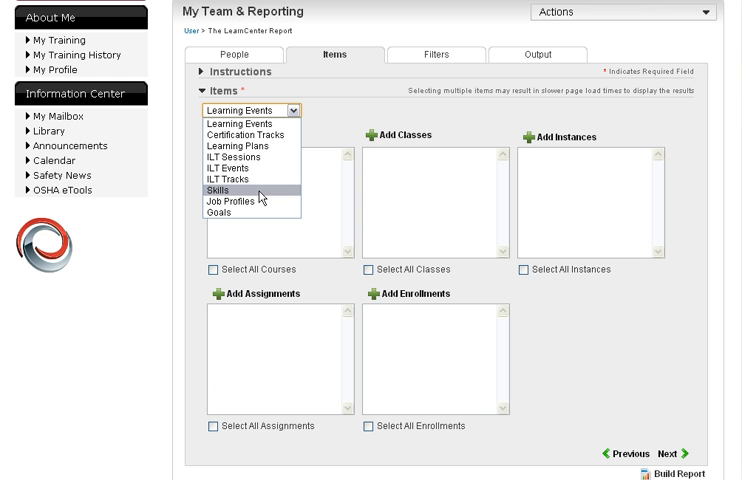
{"action": "mouse_move", "coordinate": [314, 191]}
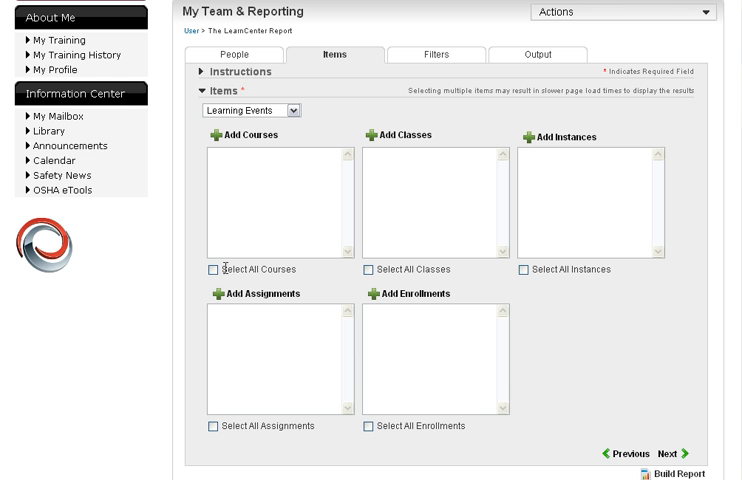
Select all courses and add the home/verticlimb/democlient LearnCenter to the report.
{"action": "left_click", "coordinate": [211, 269]}
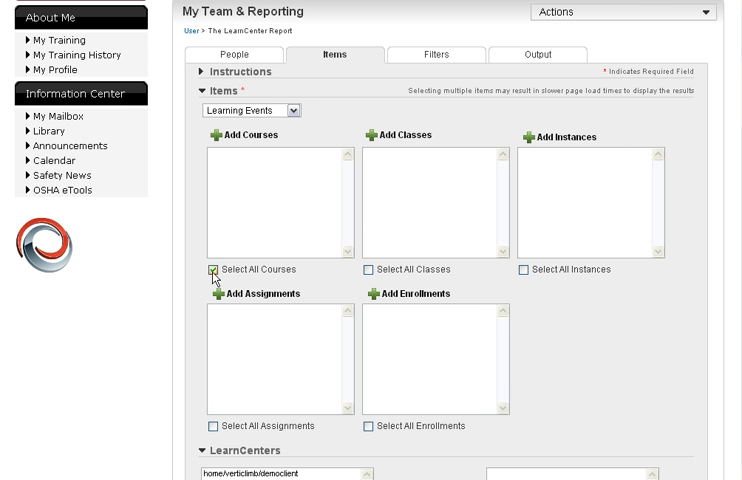
{"action": "left_click", "coordinate": [212, 270]}
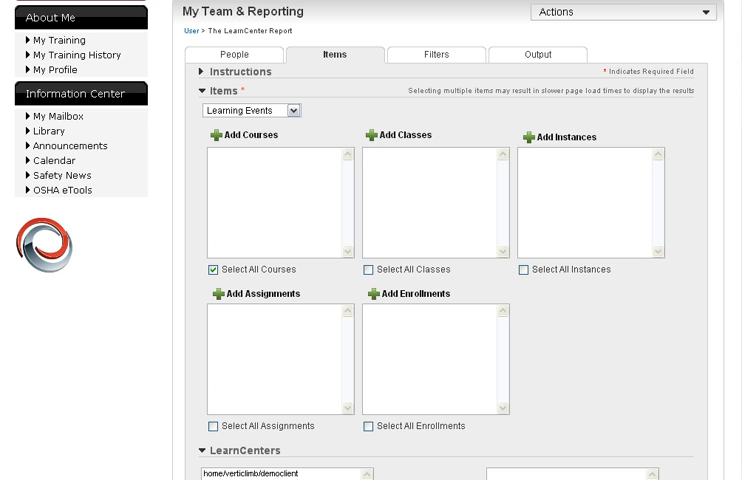
{"action": "scroll", "scroll_direction": "down", "scroll_amount": 3}
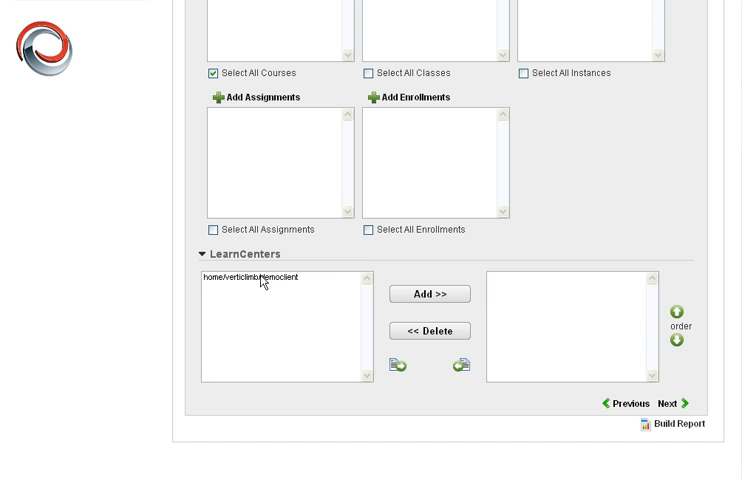
{"action": "mouse_move", "coordinate": [280, 285]}
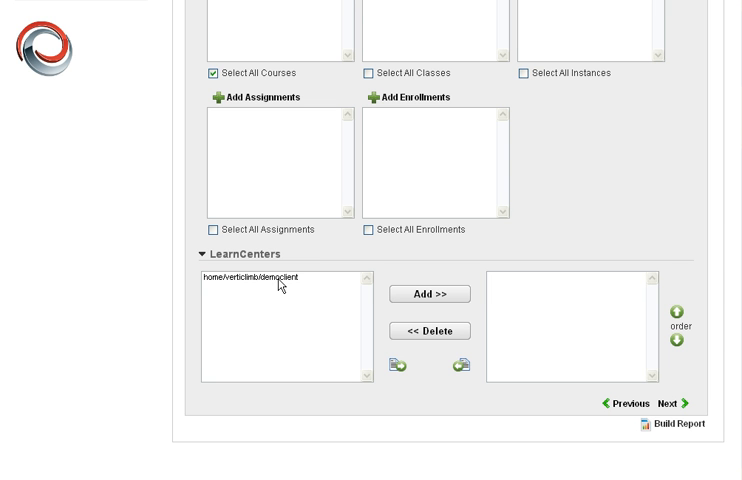
{"action": "left_click", "coordinate": [260, 278]}
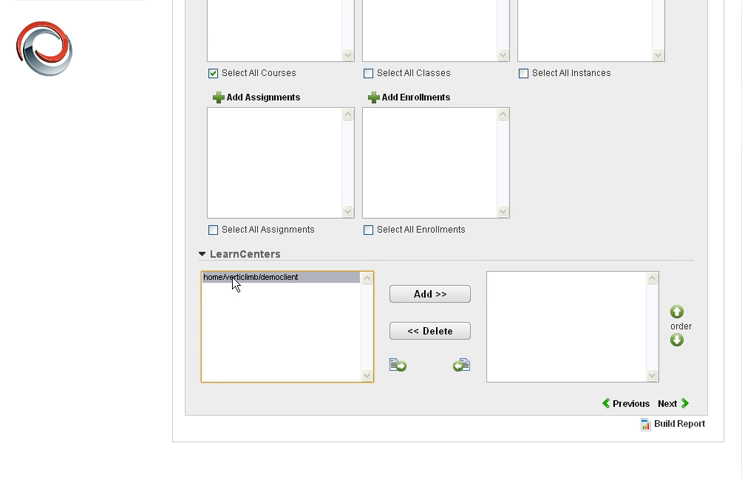
{"action": "left_click", "coordinate": [428, 294]}
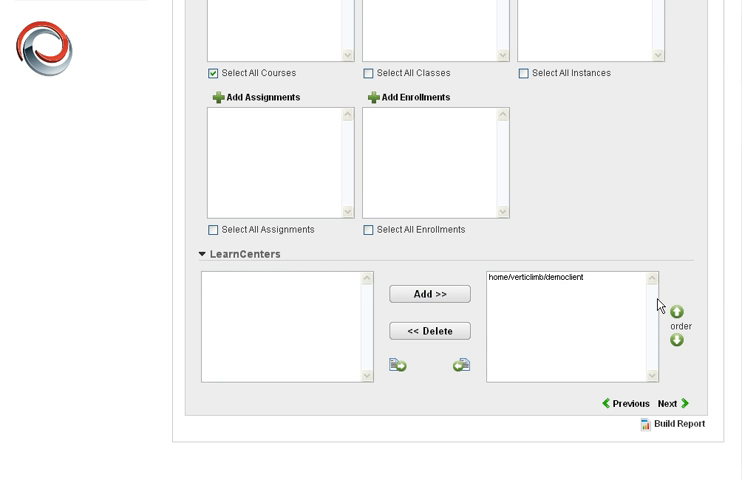
{"action": "mouse_move", "coordinate": [555, 287]}
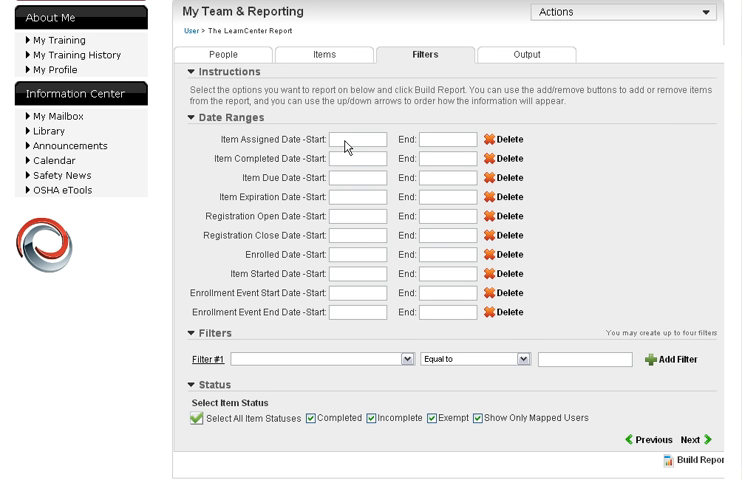
{"action": "mouse_move", "coordinate": [344, 167]}
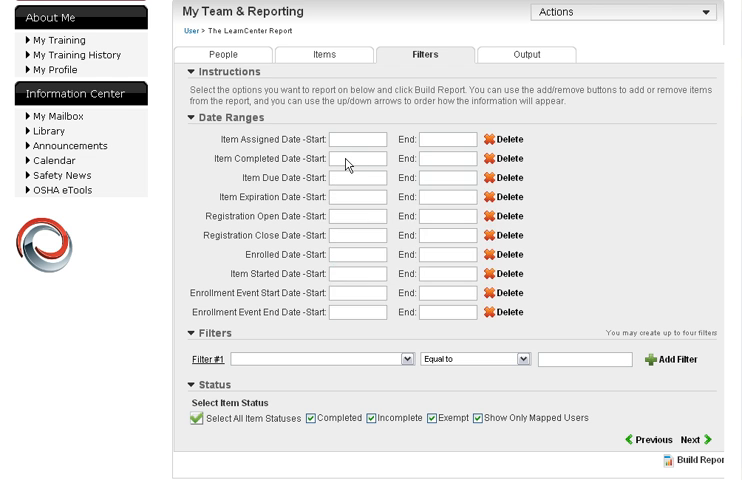
{"action": "left_click", "coordinate": [360, 157]}
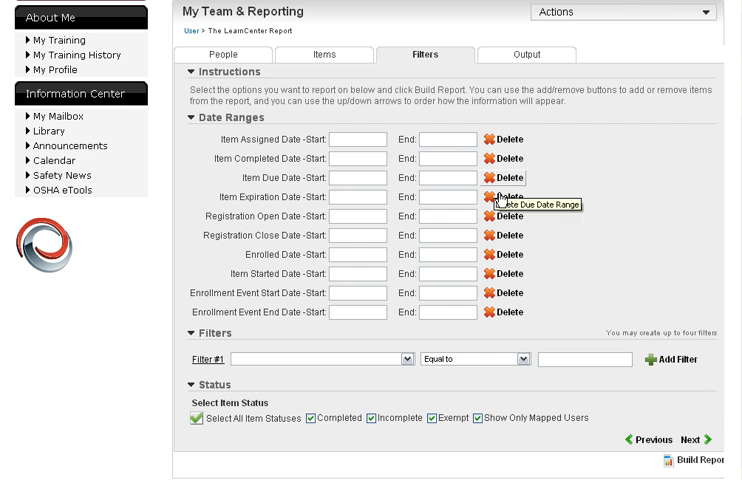
{"action": "scroll", "scroll_direction": "down", "scroll_amount": 3}
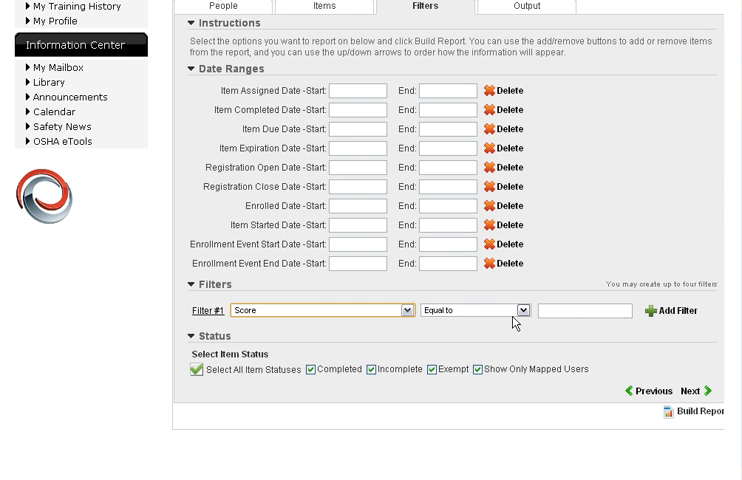
{"action": "left_click", "coordinate": [588, 310]}
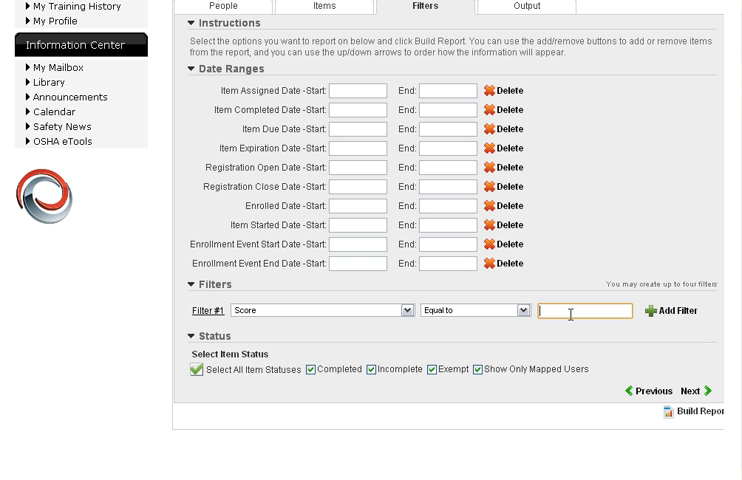
{"action": "type", "text": "100"}
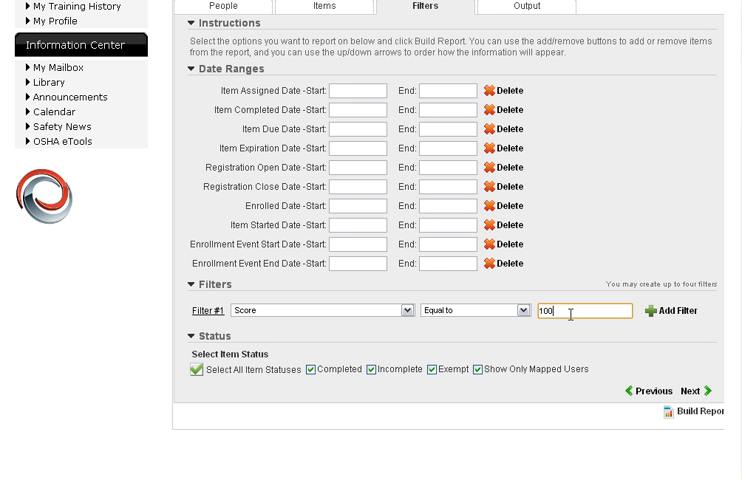
{"action": "left_click", "coordinate": [404, 310]}
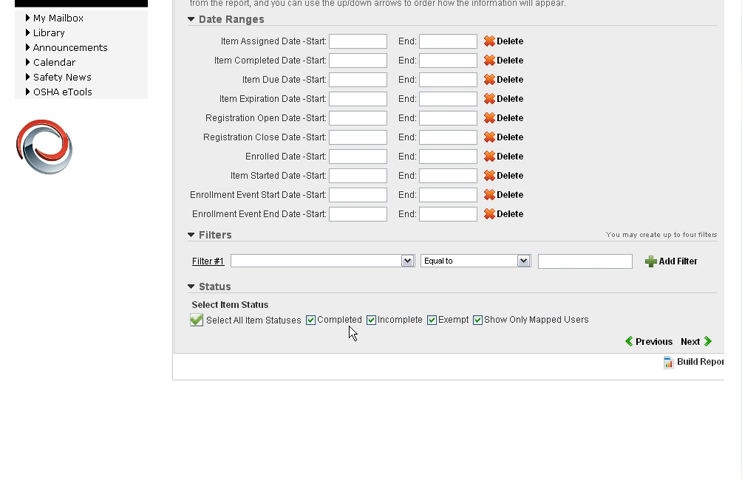
{"action": "mouse_move", "coordinate": [183, 345]}
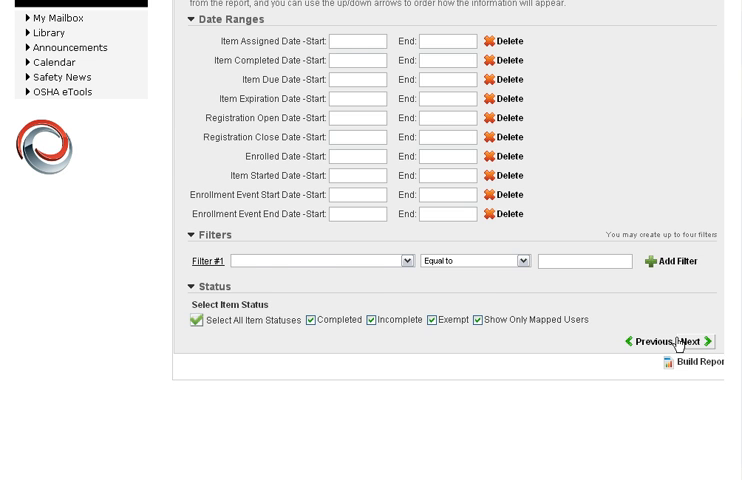
{"action": "scroll", "scroll_direction": "up", "scroll_amount": 3}
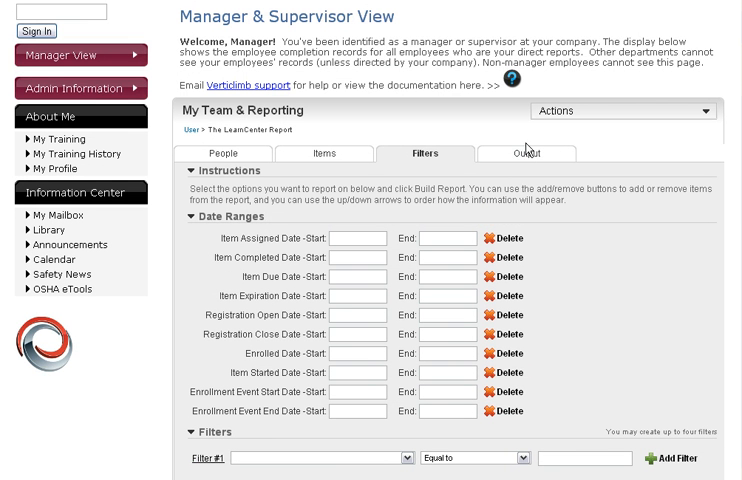
Show the report's Output tab with Fields and Results Sort Order lists.
{"action": "left_click", "coordinate": [527, 153]}
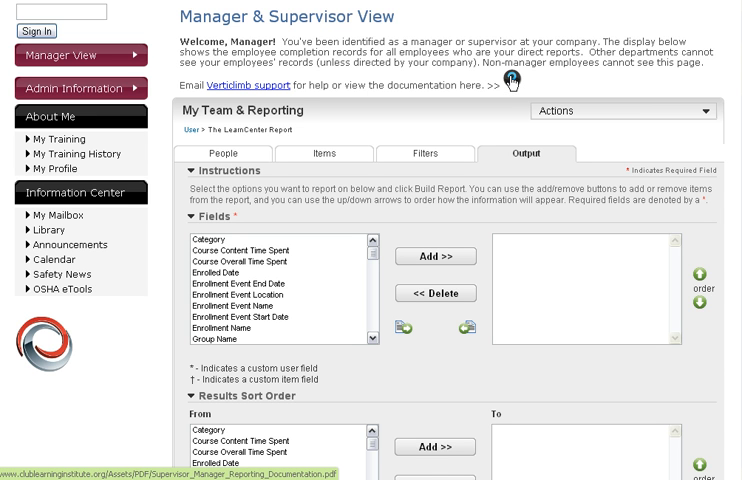
{"action": "mouse_move", "coordinate": [516, 79]}
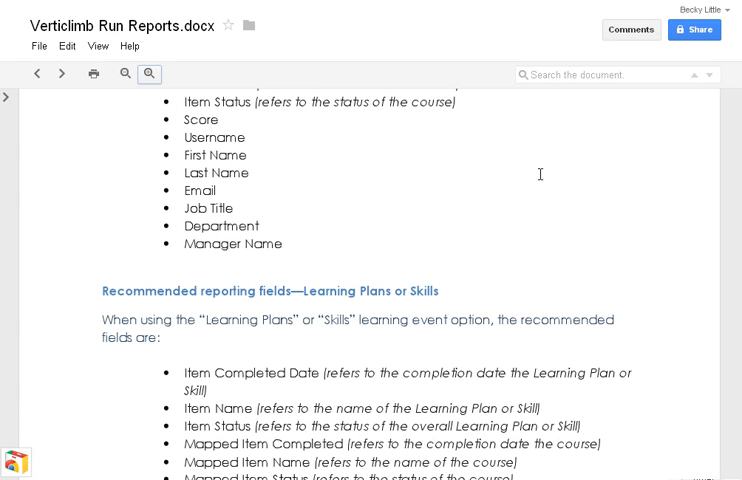
{"action": "scroll", "scroll_direction": "up", "scroll_amount": 3}
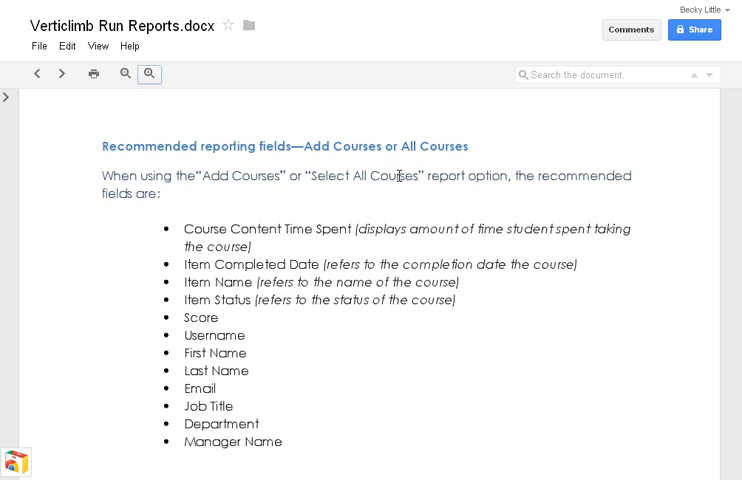
{"action": "scroll", "scroll_direction": "down", "scroll_amount": 3}
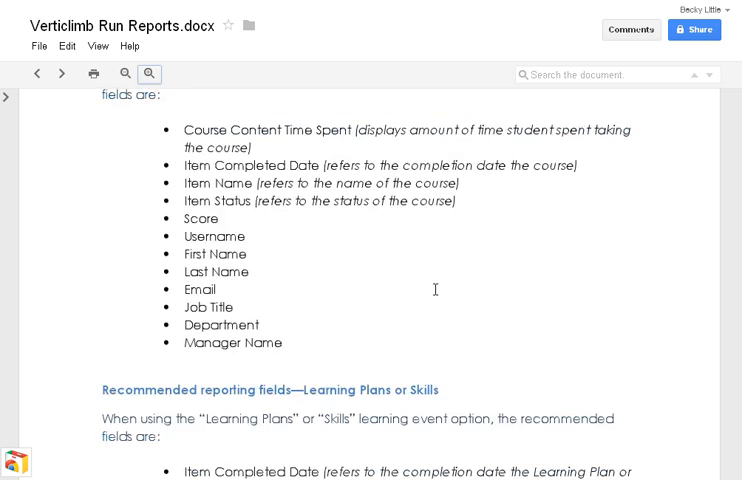
{"action": "scroll", "scroll_direction": "down", "scroll_amount": 3}
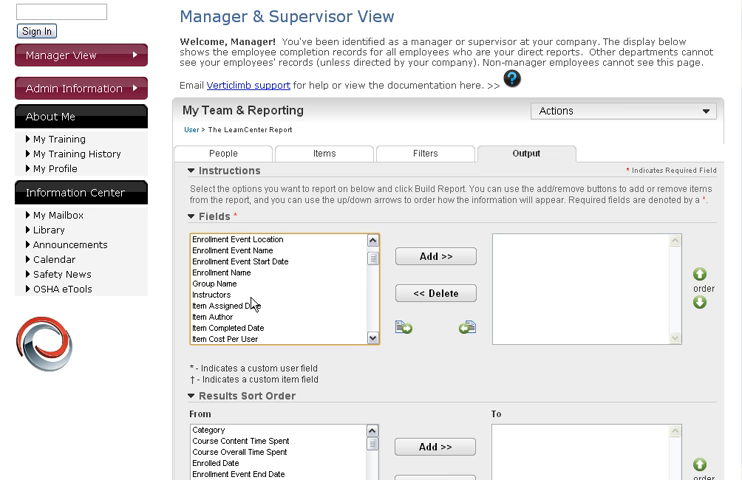
Add the recommended output fields, Last Name through Department and Manager Name.
{"action": "scroll", "scroll_direction": "down", "scroll_amount": 3}
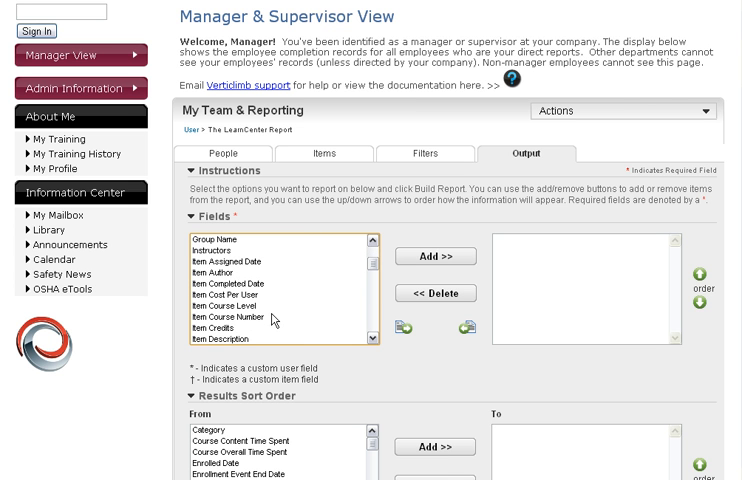
{"action": "left_click", "coordinate": [232, 306]}
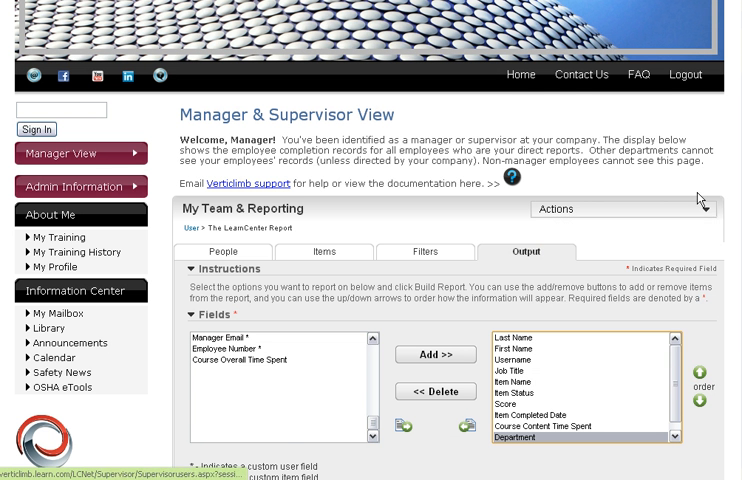
{"action": "scroll", "scroll_direction": "down", "scroll_amount": 3}
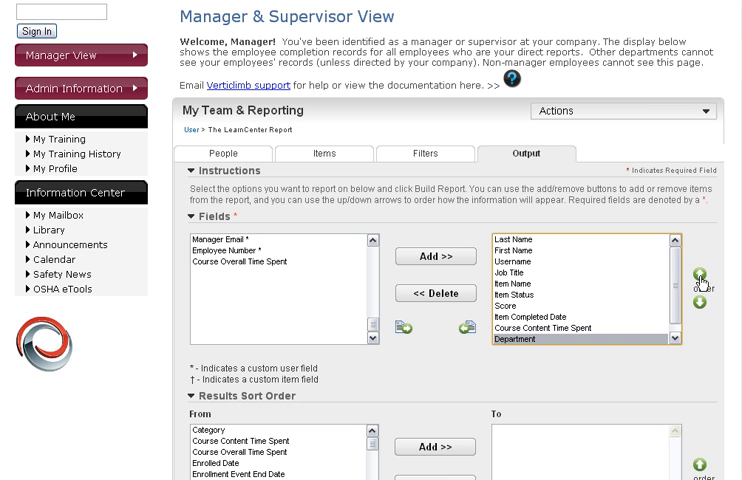
{"action": "left_click", "coordinate": [699, 304]}
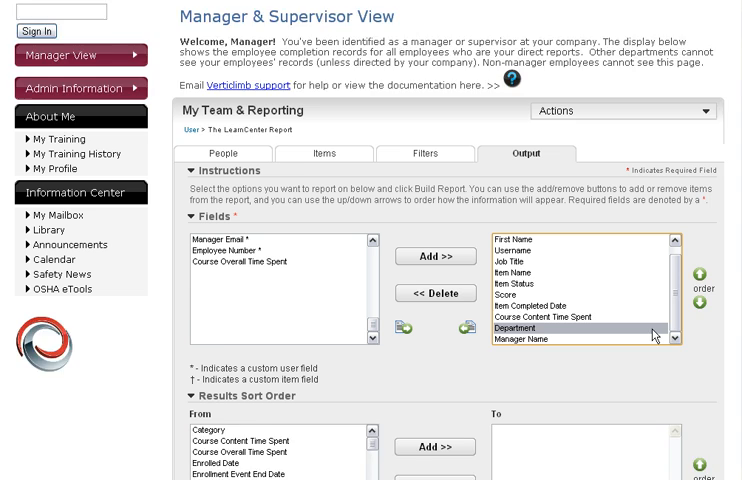
{"action": "scroll", "scroll_direction": "down", "scroll_amount": 3}
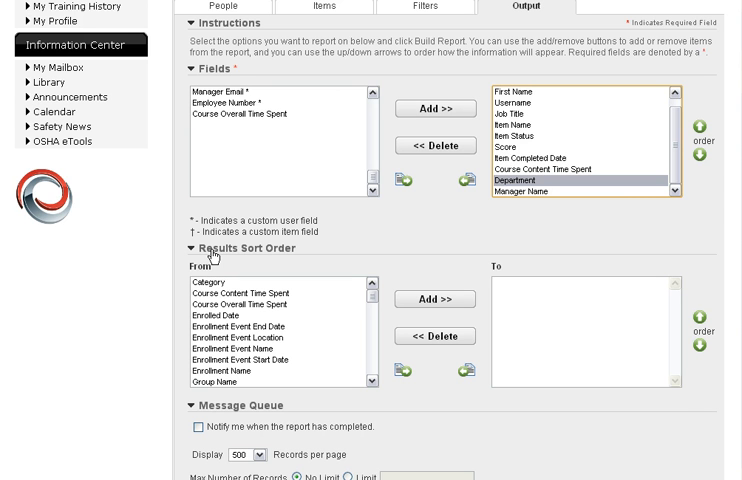
{"action": "mouse_move", "coordinate": [225, 278]}
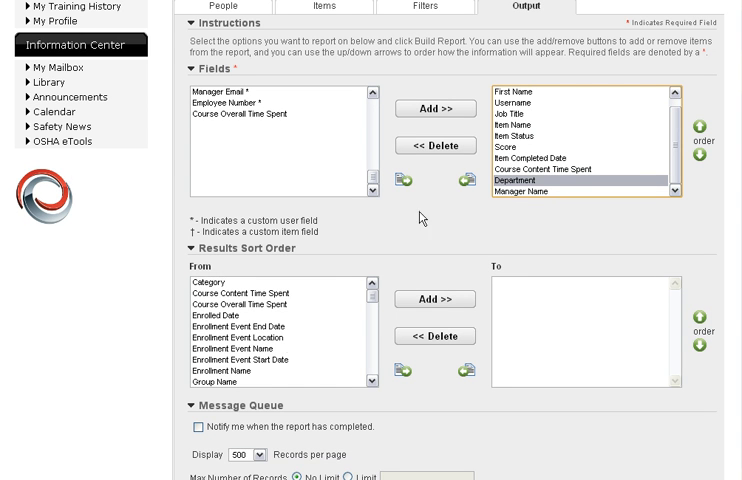
{"action": "mouse_move", "coordinate": [530, 381]}
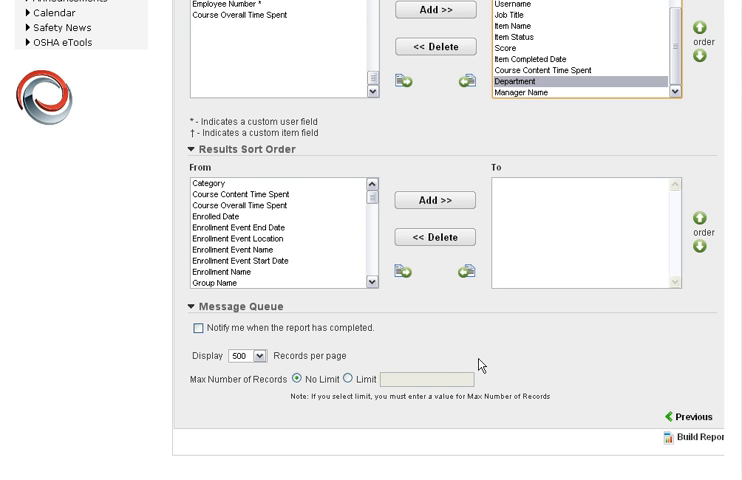
{"action": "mouse_move", "coordinate": [301, 310]}
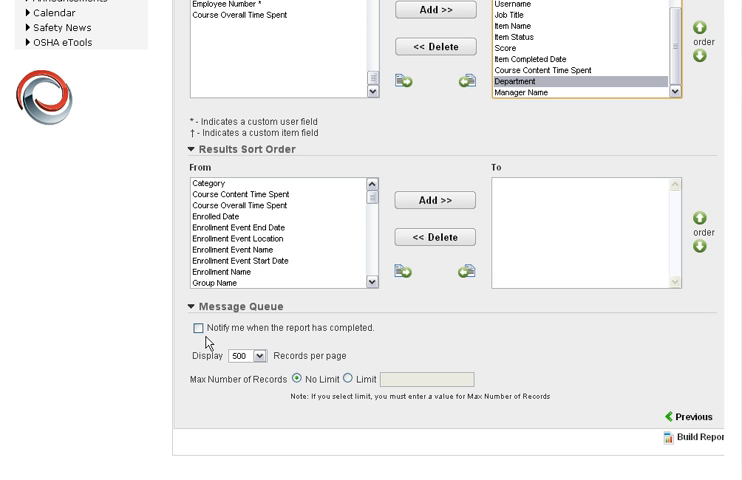
Build the report with notification off and 500 records per page.
{"action": "left_click", "coordinate": [196, 328]}
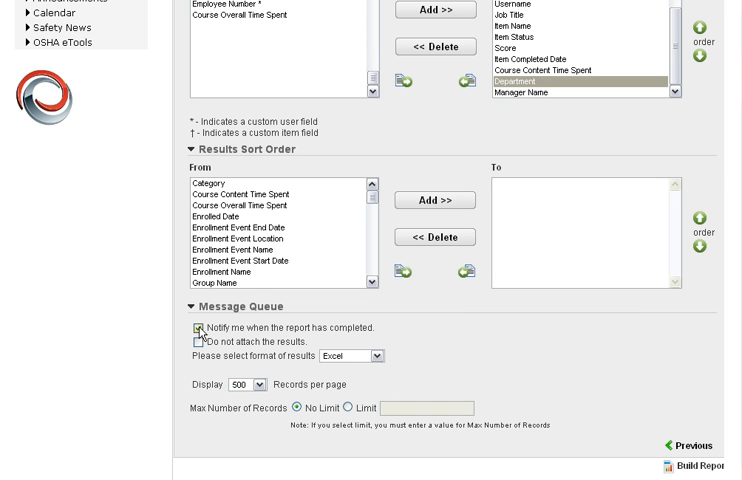
{"action": "left_click", "coordinate": [198, 328]}
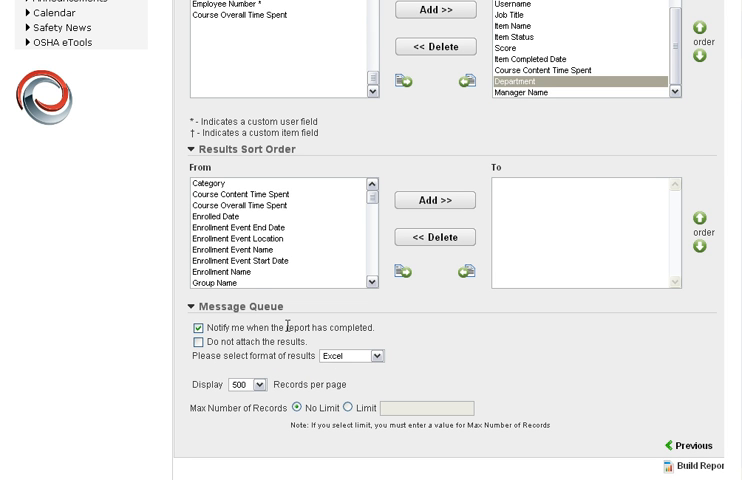
{"action": "mouse_move", "coordinate": [182, 352]}
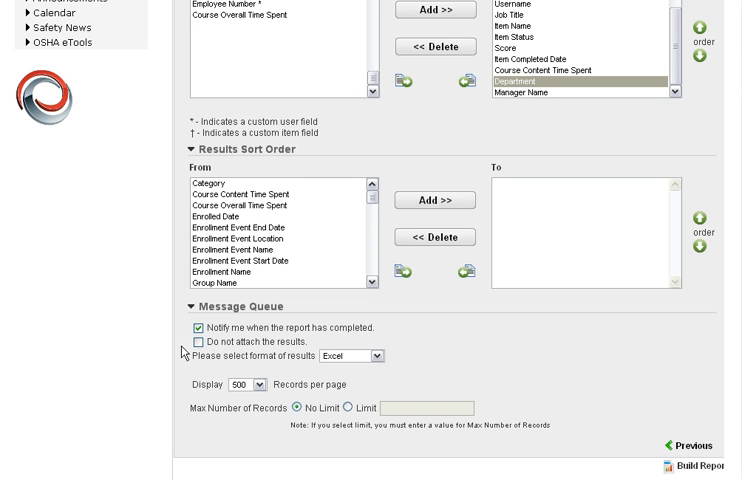
{"action": "mouse_move", "coordinate": [205, 348]}
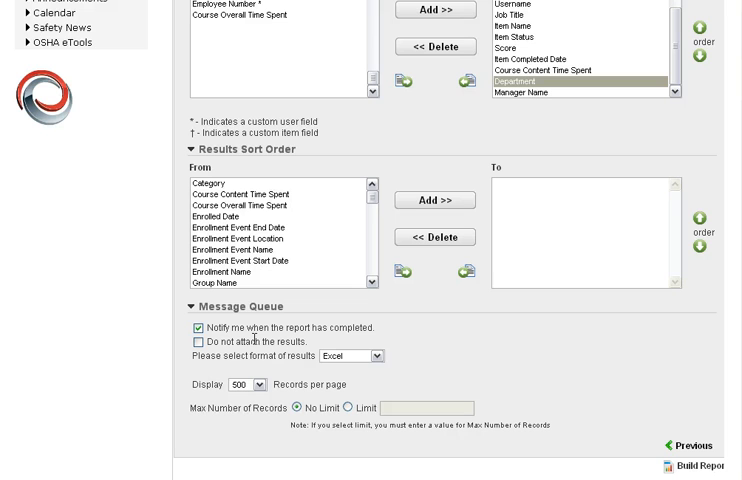
{"action": "mouse_move", "coordinate": [495, 330]}
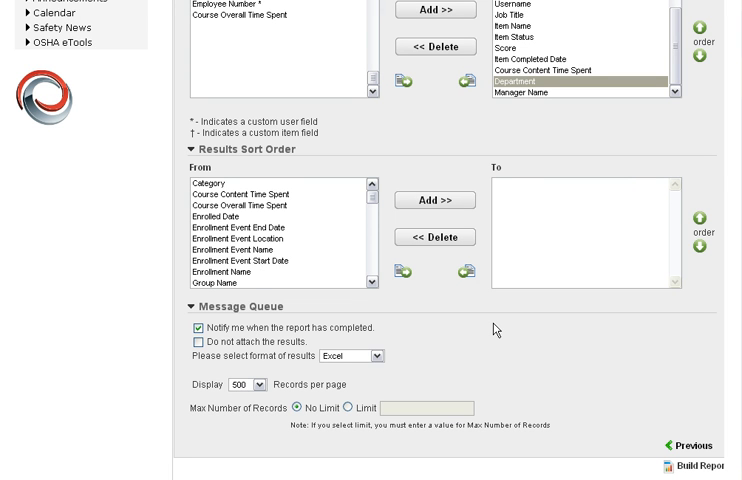
{"action": "mouse_move", "coordinate": [334, 355]}
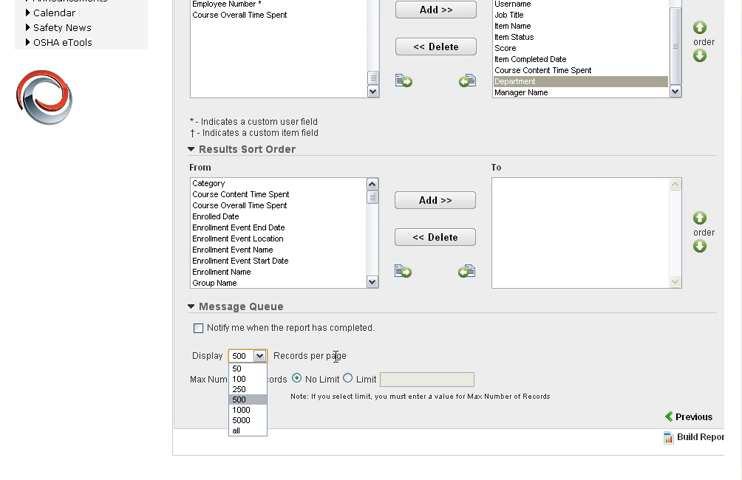
{"action": "left_click", "coordinate": [246, 398]}
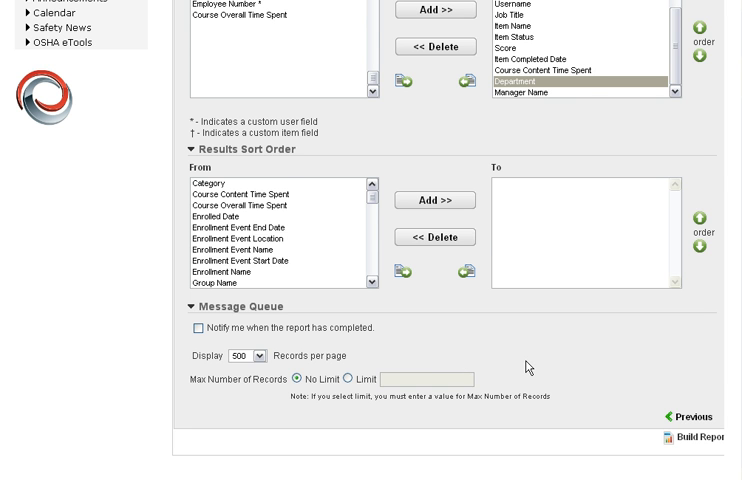
{"action": "scroll", "scroll_direction": "down", "scroll_amount": 3}
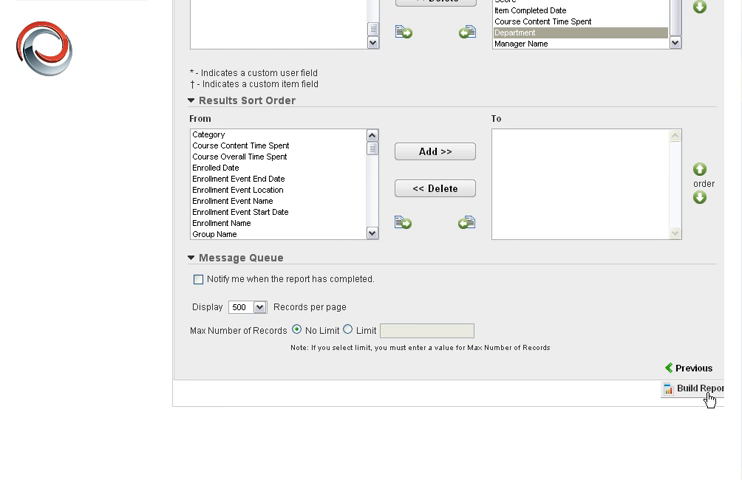
{"action": "left_click", "coordinate": [695, 388]}
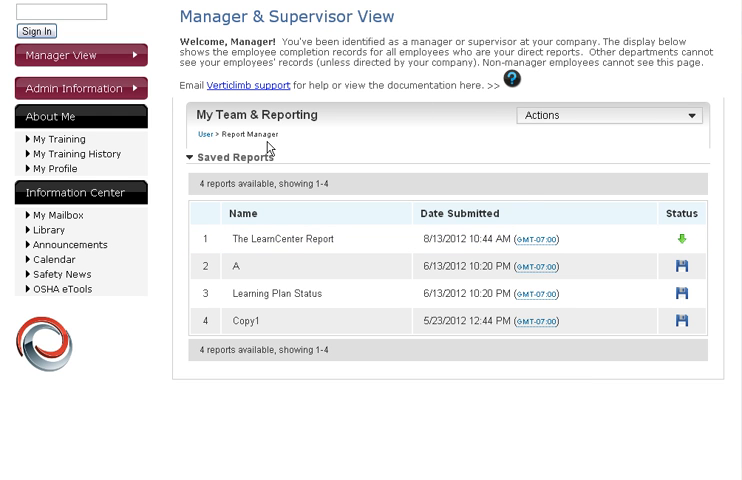
Reopen Report Manager from the Actions menu to refresh The LearnCenter Report's status.
{"action": "left_click", "coordinate": [607, 115]}
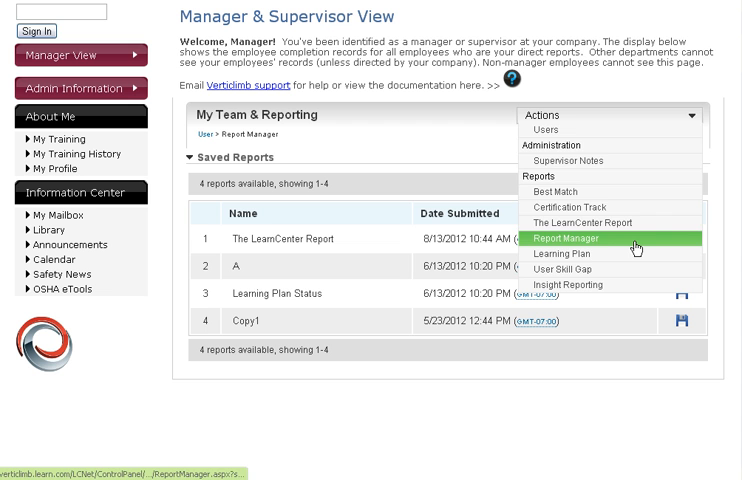
{"action": "left_click", "coordinate": [566, 239]}
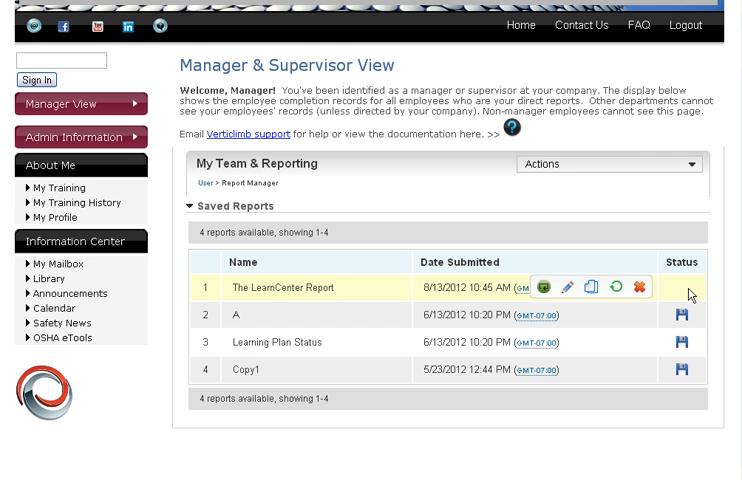
{"action": "mouse_move", "coordinate": [621, 288]}
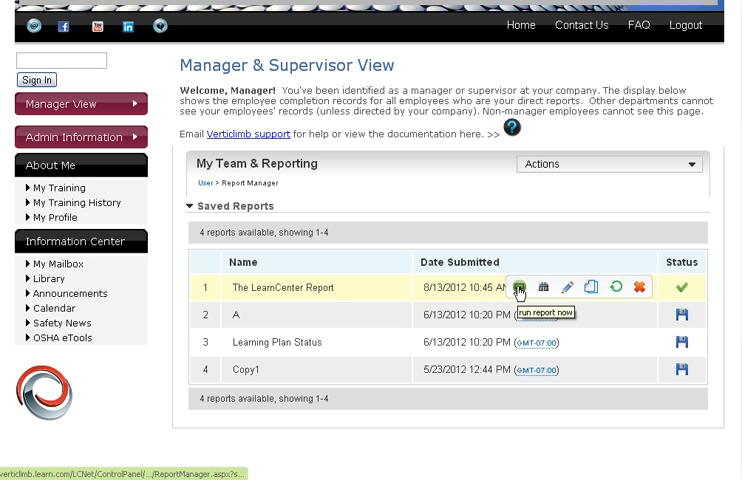
{"action": "mouse_move", "coordinate": [547, 287]}
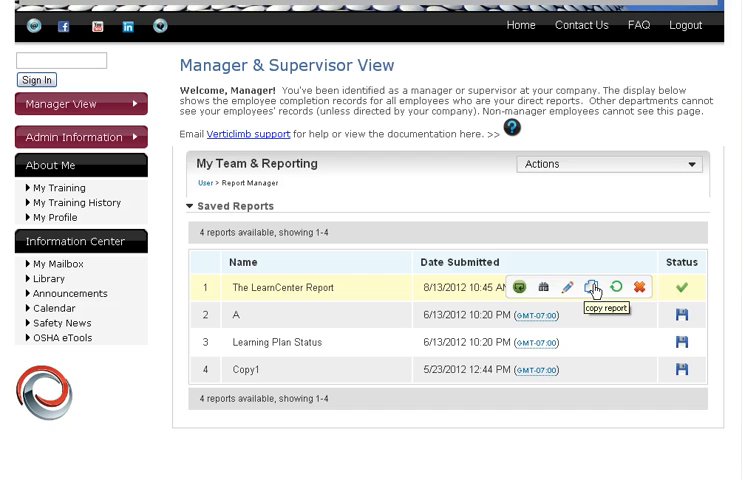
{"action": "mouse_move", "coordinate": [425, 314]}
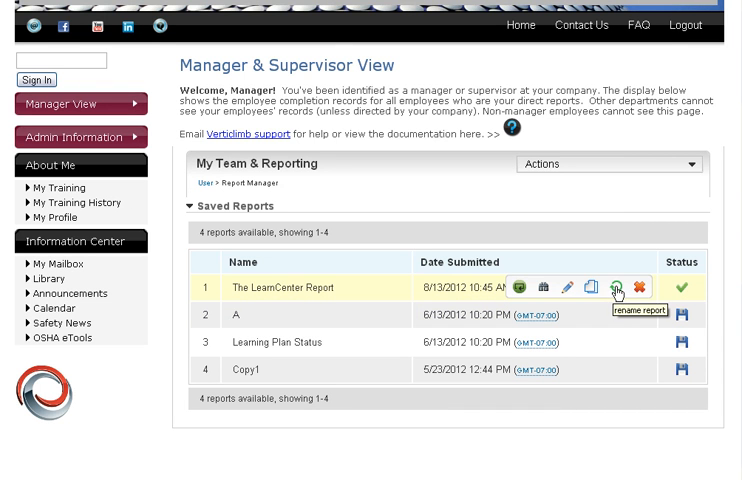
Rename The LearnCenter Report to 'Monthly Report' and open its results.
{"action": "left_click", "coordinate": [619, 287]}
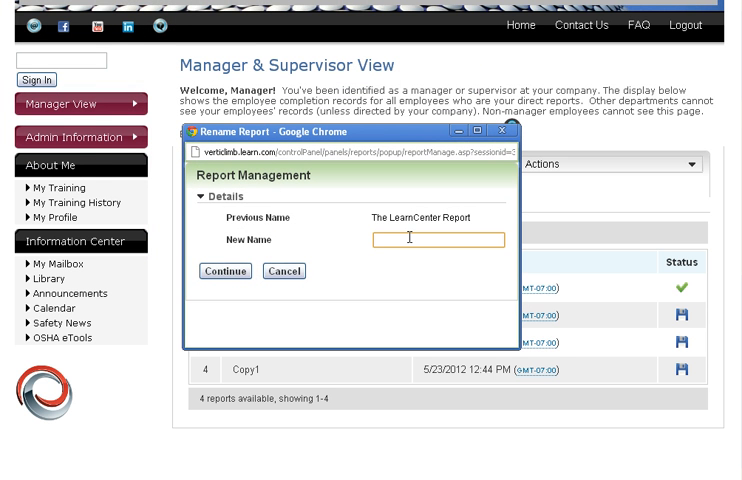
{"action": "type", "text": "Monthly Report"}
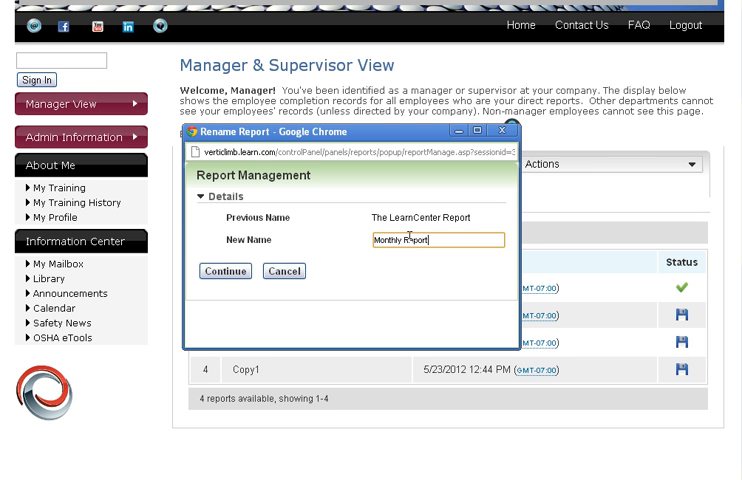
{"action": "left_click", "coordinate": [224, 271]}
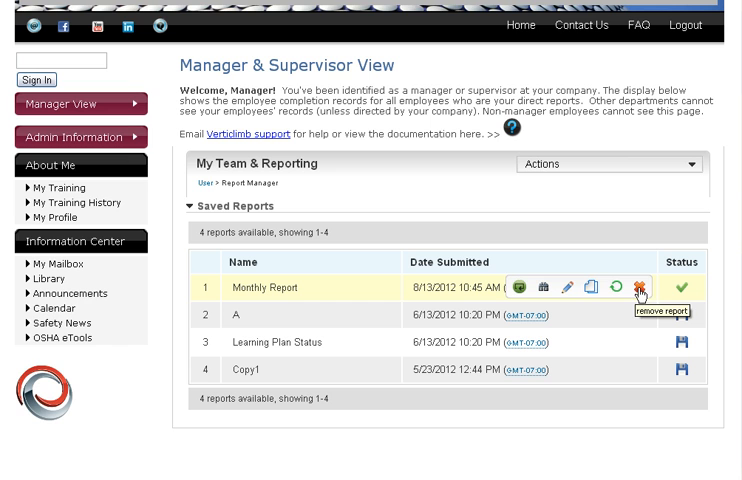
{"action": "left_click", "coordinate": [637, 287]}
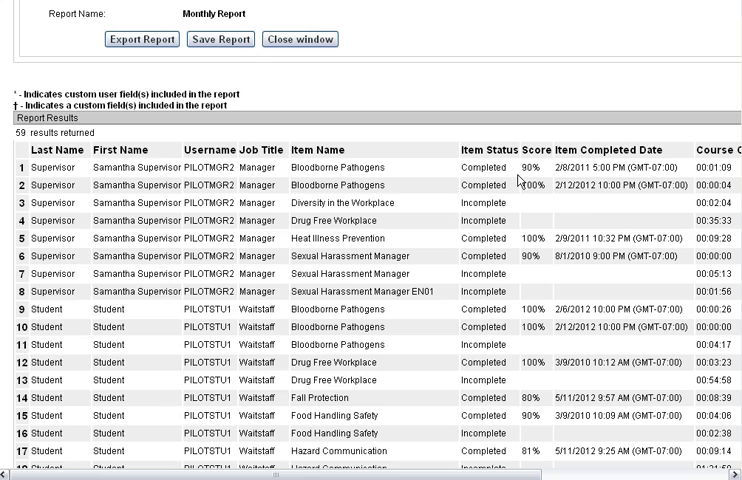
Set the Report Options export format to 'View results in Microsoft Excel'.
{"action": "scroll", "scroll_direction": "right", "scroll_amount": 3}
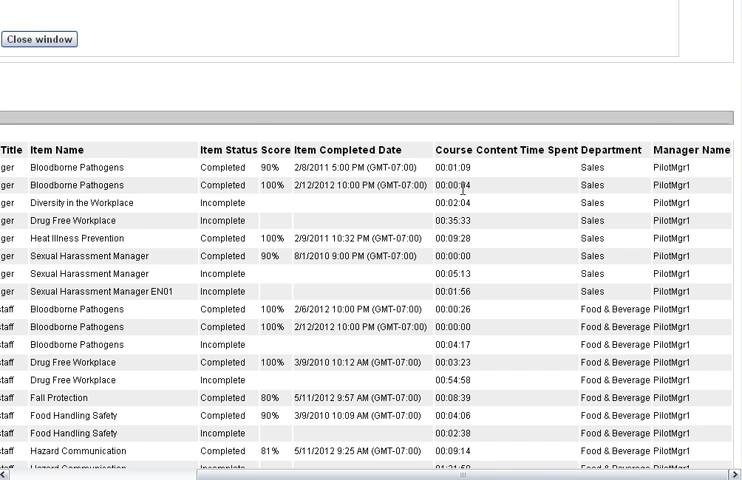
{"action": "scroll", "scroll_direction": "down", "scroll_amount": 3}
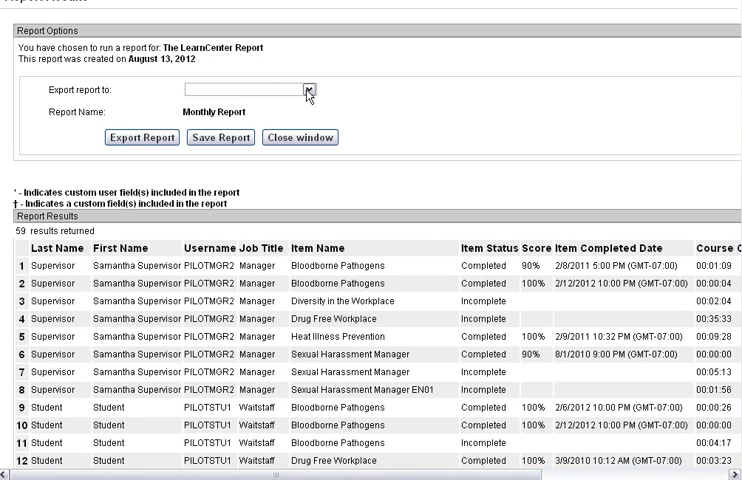
{"action": "left_click", "coordinate": [300, 83]}
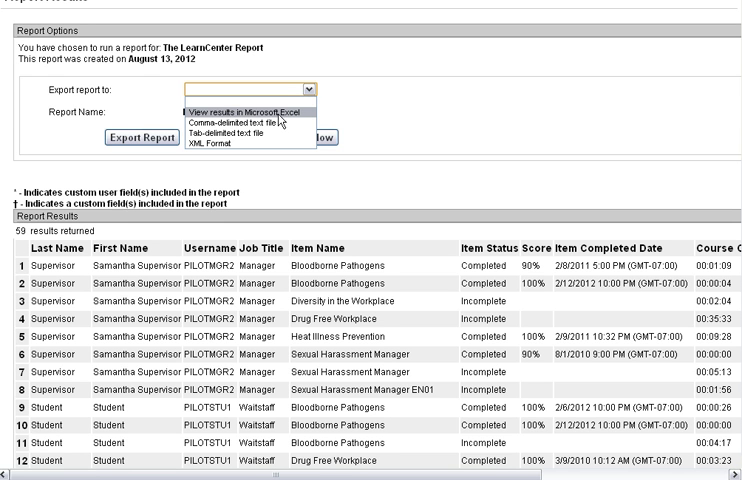
{"action": "left_click", "coordinate": [240, 108]}
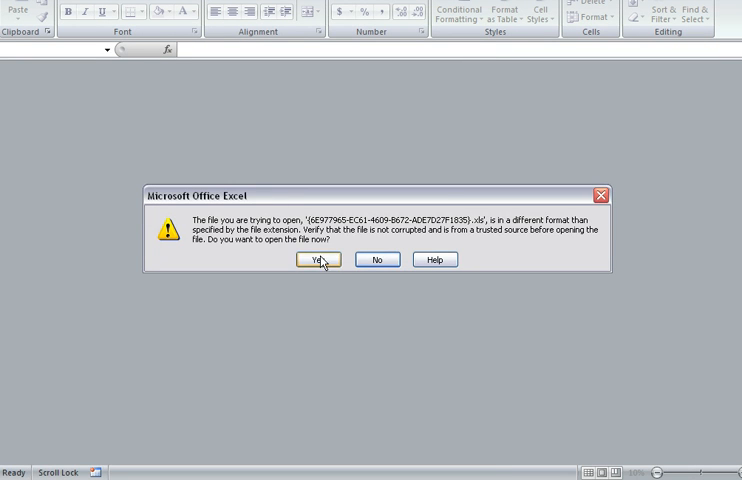
Open the exported file in Excel and save it as Excel Workbook 'month'.
{"action": "left_click", "coordinate": [317, 259]}
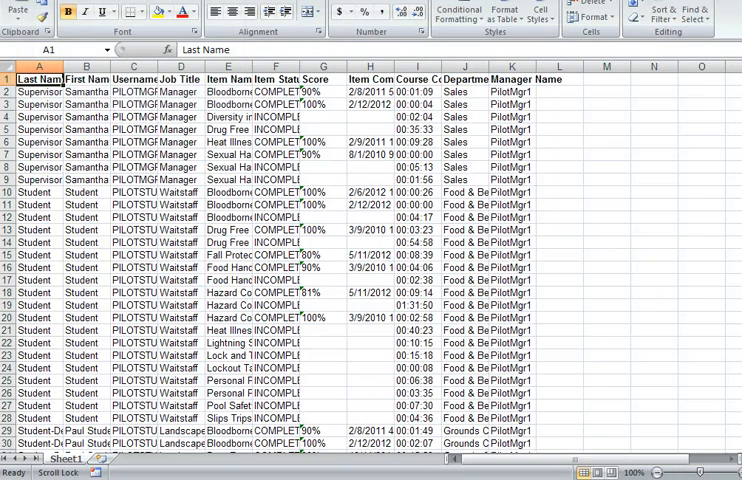
{"action": "left_click", "coordinate": [18, 8]}
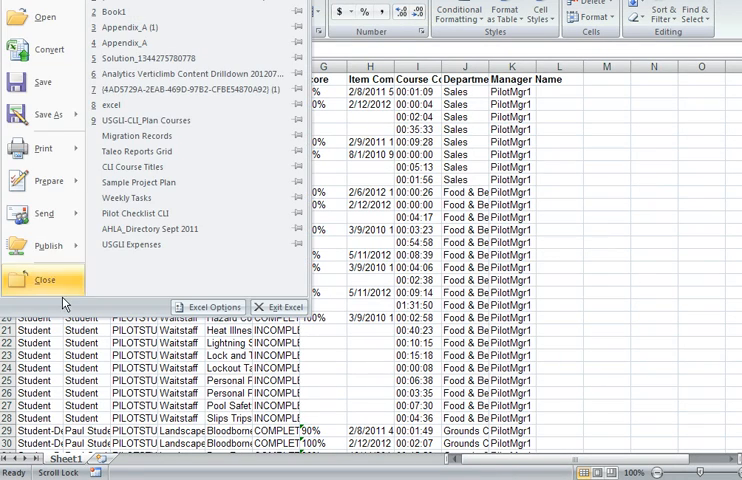
{"action": "mouse_move", "coordinate": [45, 114]}
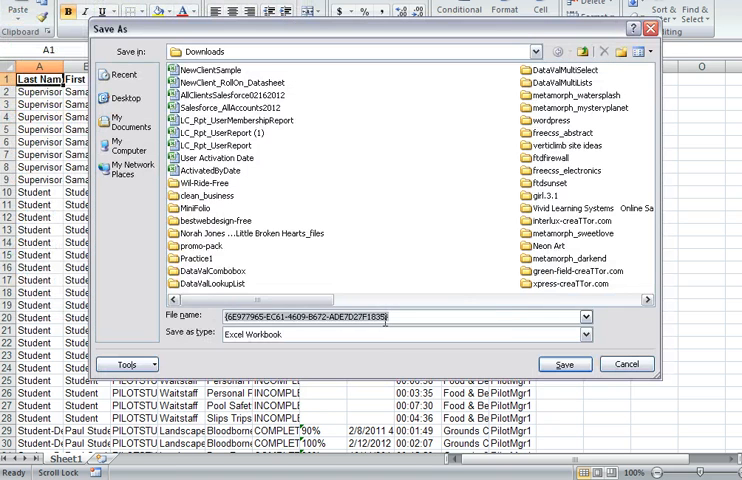
{"action": "type", "text": "month"}
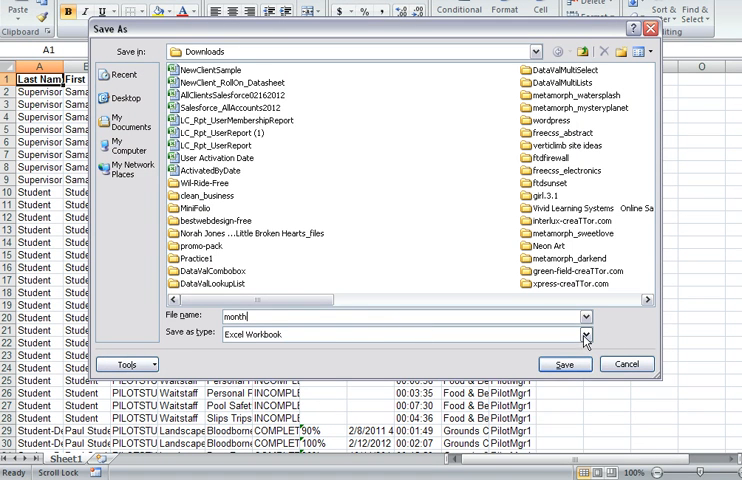
{"action": "left_click", "coordinate": [585, 334]}
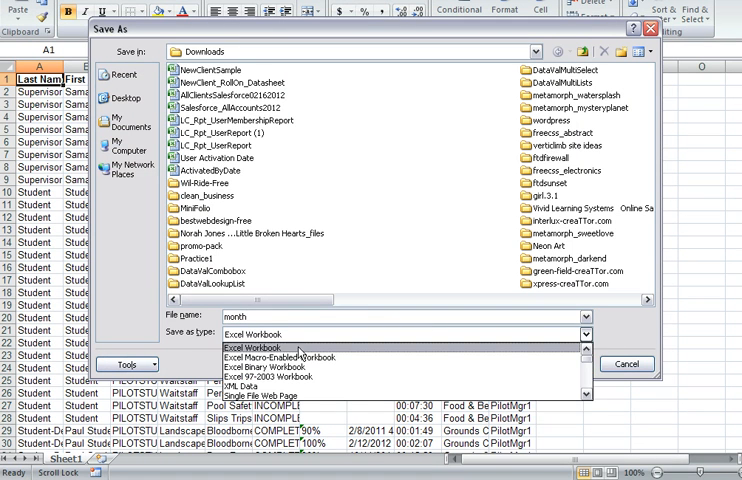
{"action": "left_click", "coordinate": [267, 347]}
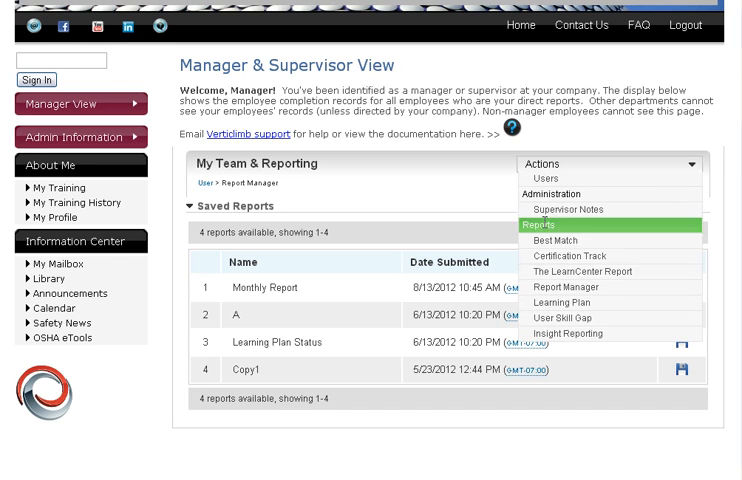
{"action": "mouse_move", "coordinate": [568, 287]}
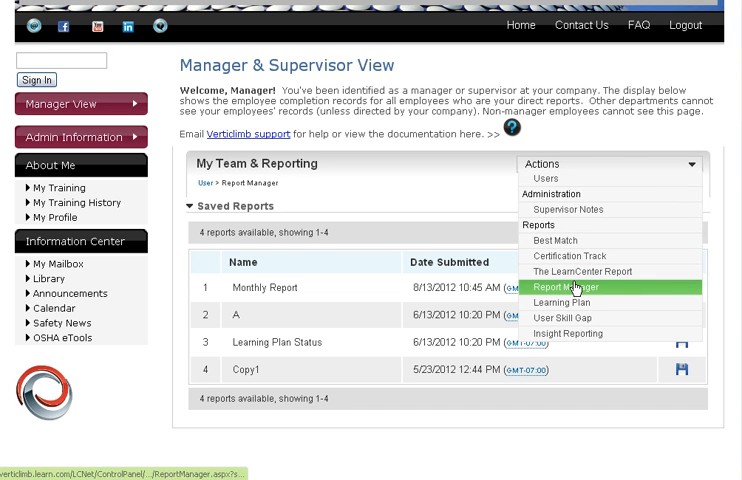
Reopen Report Manager and view Monthly Report's 59-record results.
{"action": "left_click", "coordinate": [566, 288]}
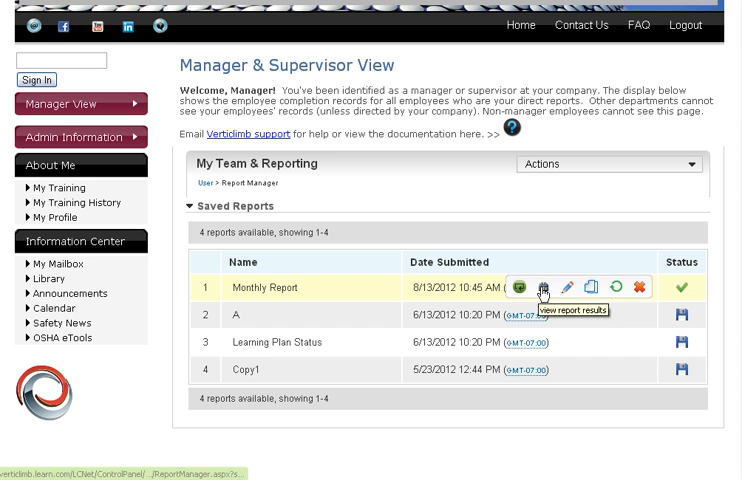
{"action": "mouse_move", "coordinate": [635, 290]}
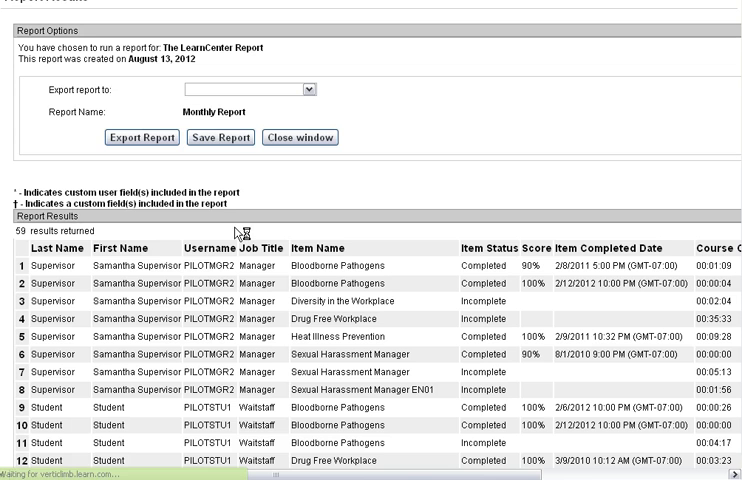
{"action": "left_click", "coordinate": [217, 138]}
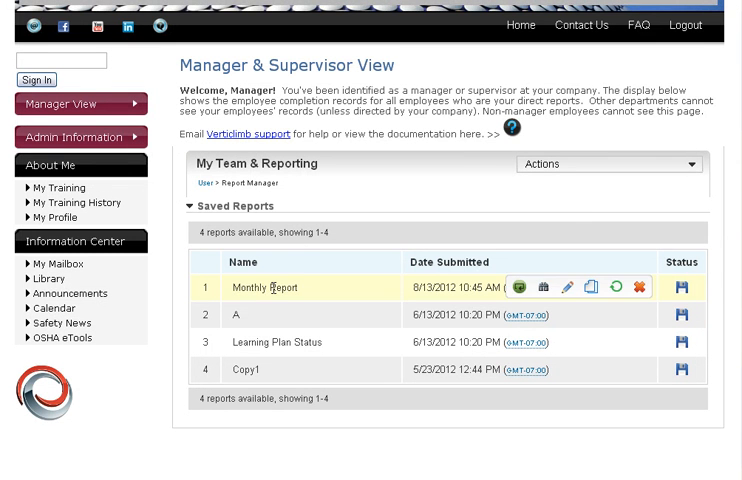
{"action": "mouse_move", "coordinate": [693, 290]}
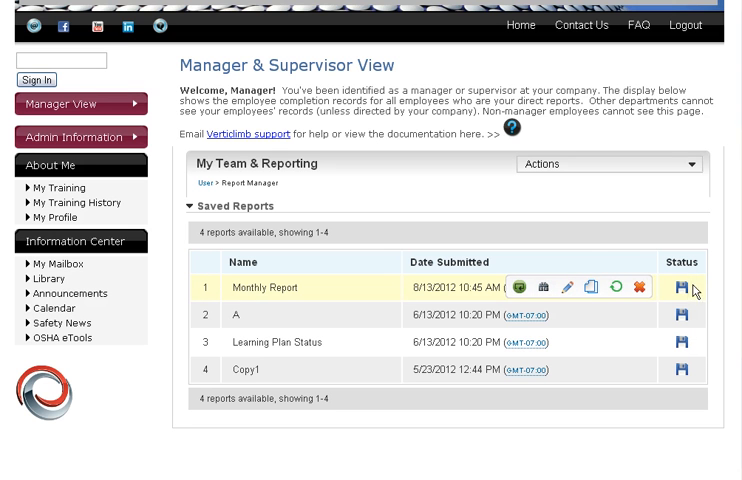
{"action": "mouse_move", "coordinate": [681, 287]}
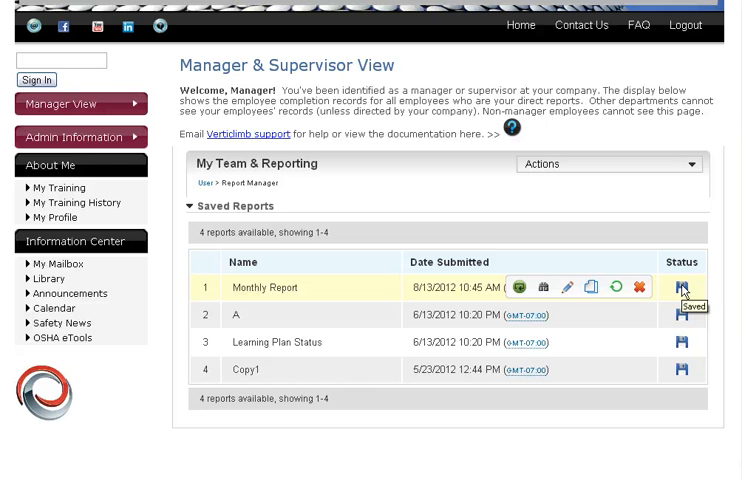
{"action": "mouse_move", "coordinate": [544, 287]}
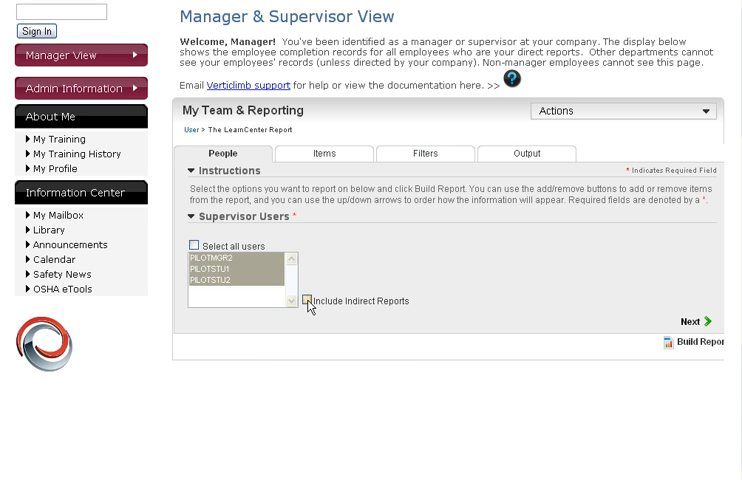
Include indirect reports, select all supervisor users, and add Course Overall Time Spent output.
{"action": "left_click", "coordinate": [307, 301]}
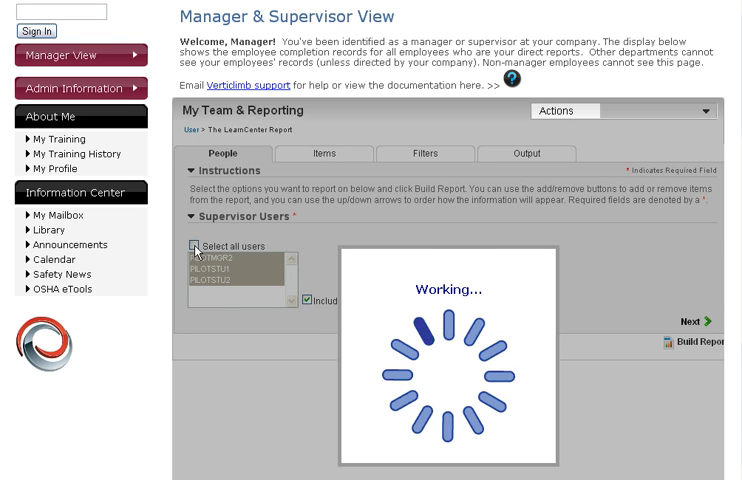
{"action": "left_click", "coordinate": [197, 239]}
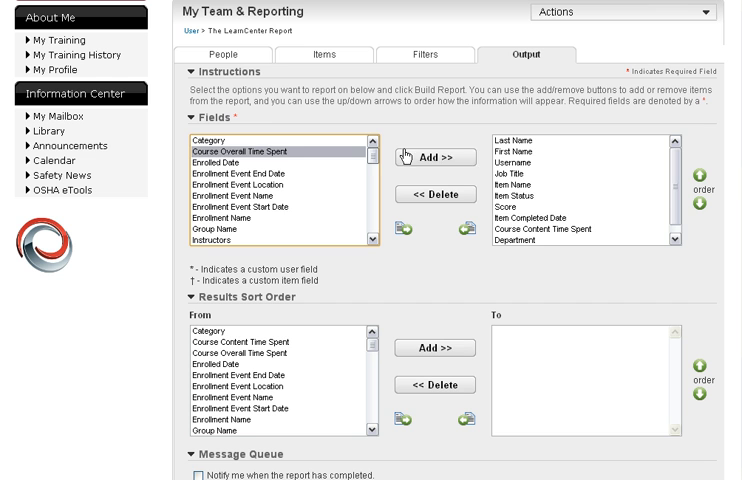
{"action": "left_click", "coordinate": [430, 158]}
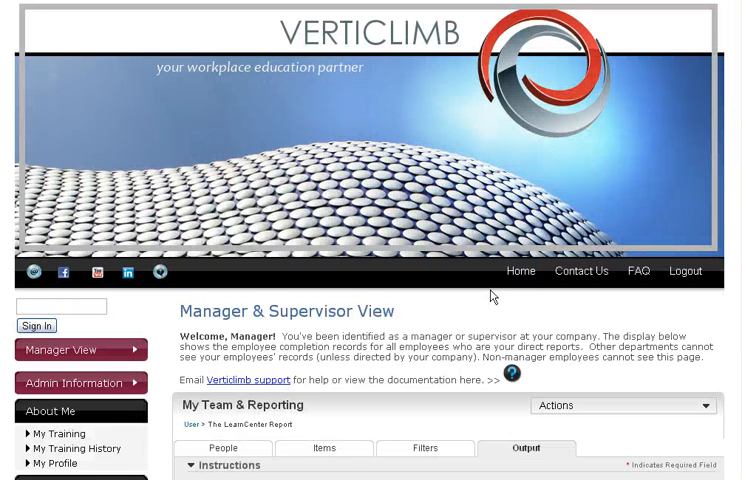
Go Home, then Manager View, and scroll the four direct reports list.
{"action": "left_click", "coordinate": [520, 271]}
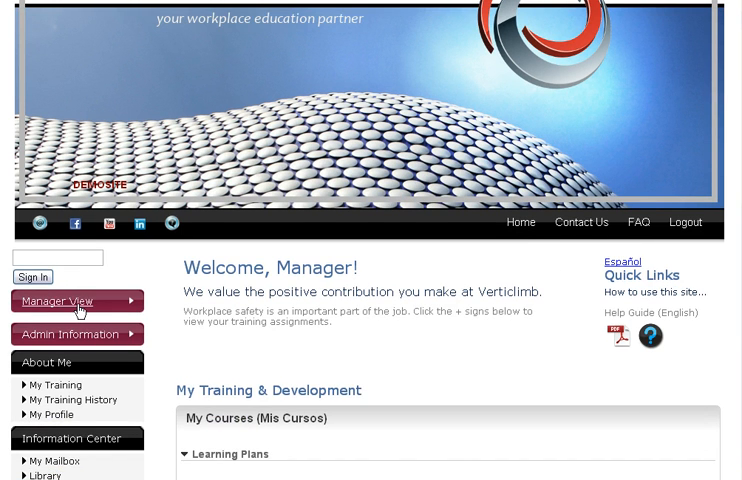
{"action": "left_click", "coordinate": [57, 301]}
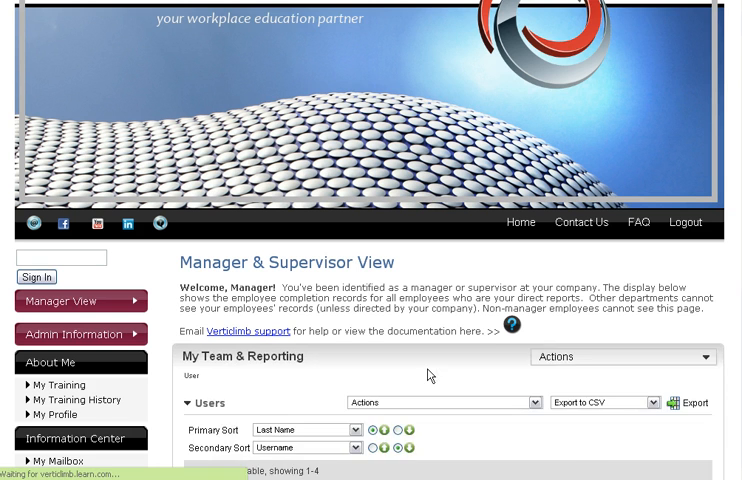
{"action": "scroll", "scroll_direction": "down", "scroll_amount": 3}
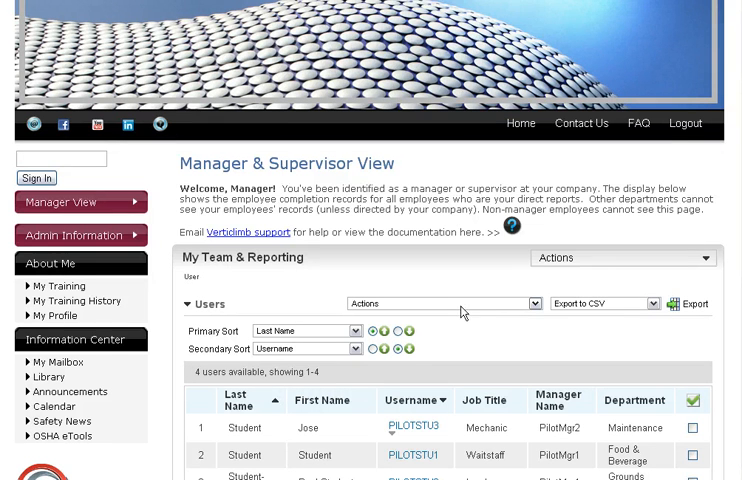
{"action": "mouse_move", "coordinate": [513, 230]}
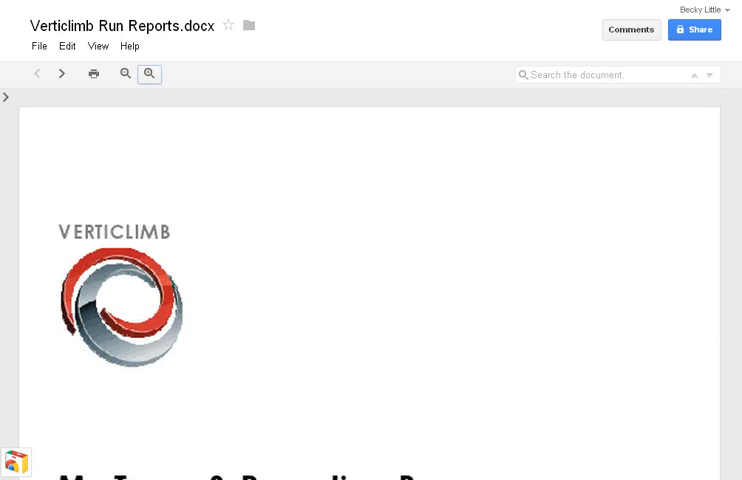
Show the Run Reports guide's page thumbnails and scroll to its Contents page.
{"action": "left_click", "coordinate": [6, 97]}
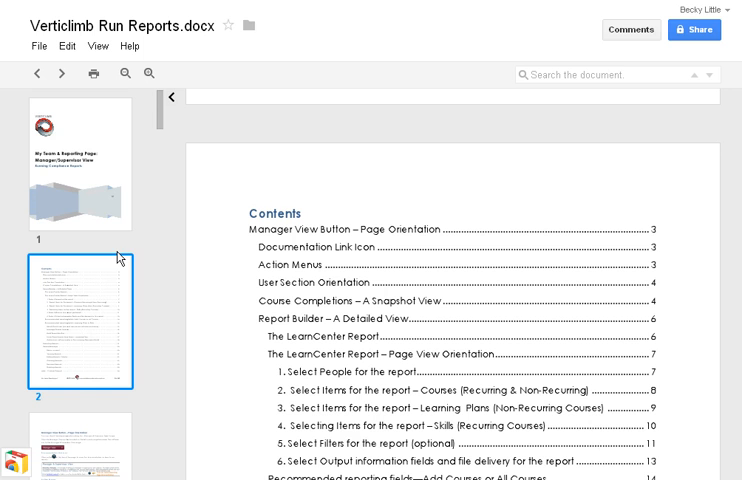
{"action": "scroll", "scroll_direction": "down", "scroll_amount": 3}
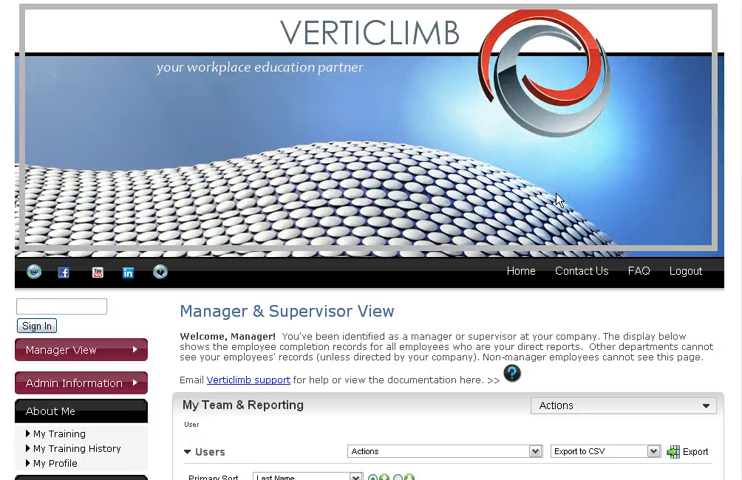
{"action": "mouse_move", "coordinate": [566, 194]}
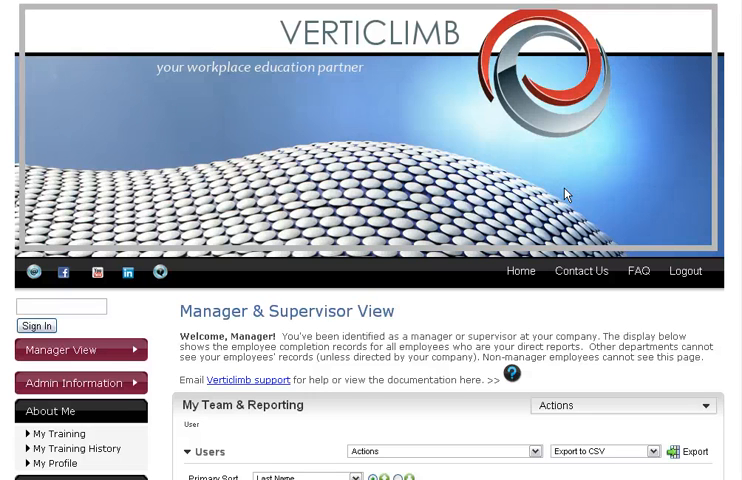